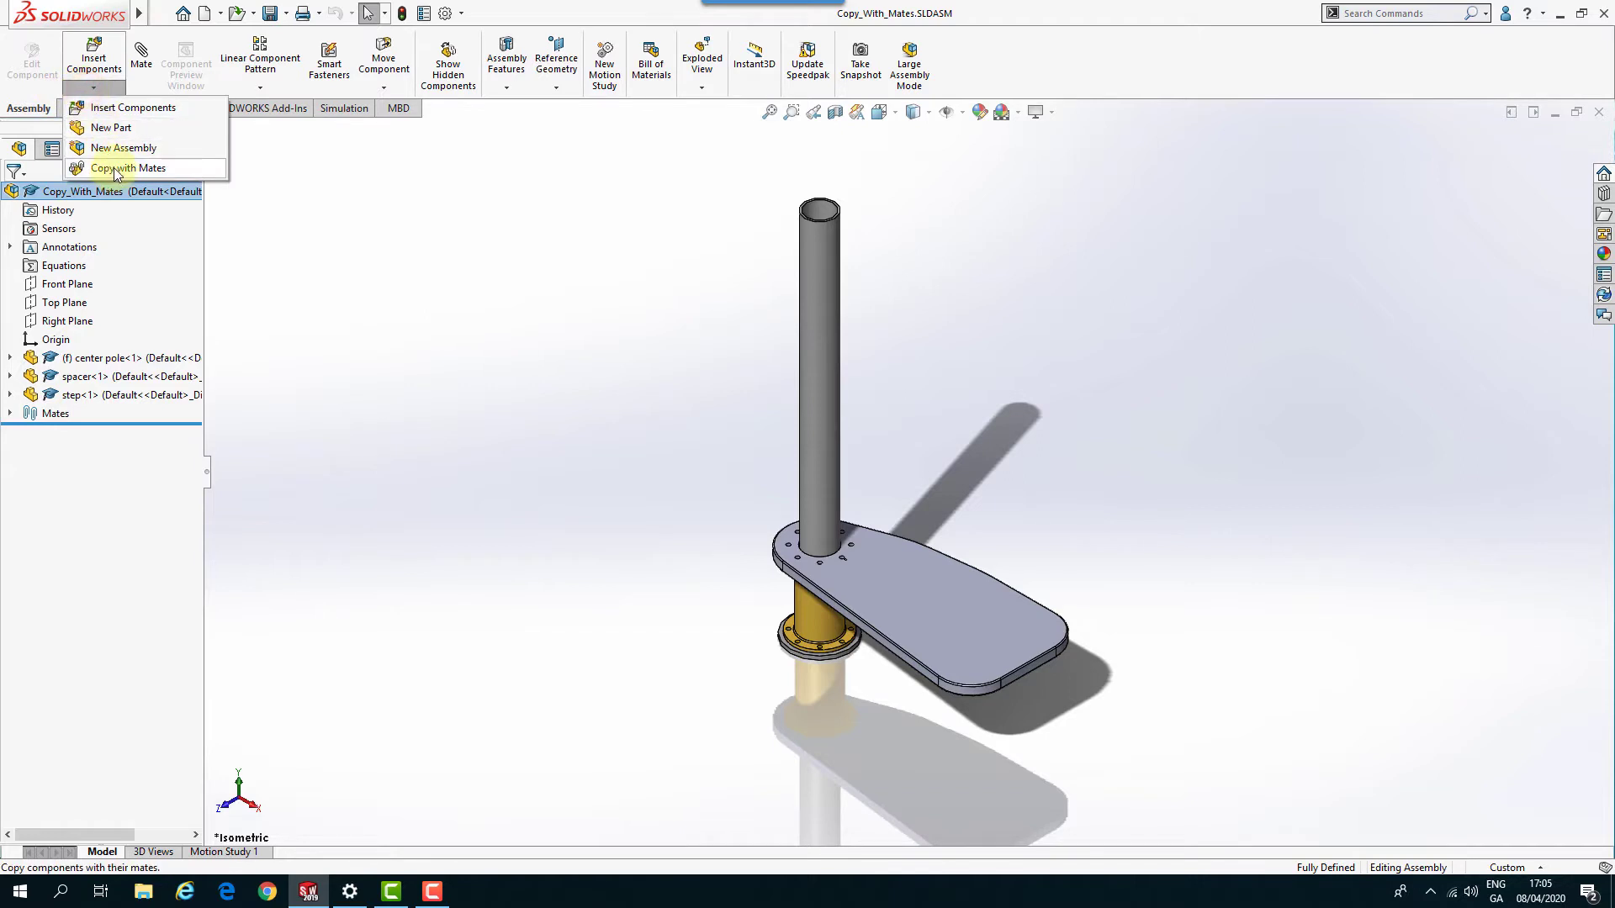
Start Copy with Mates and choose the spacer and step as the components to copy.
left_click(127, 168)
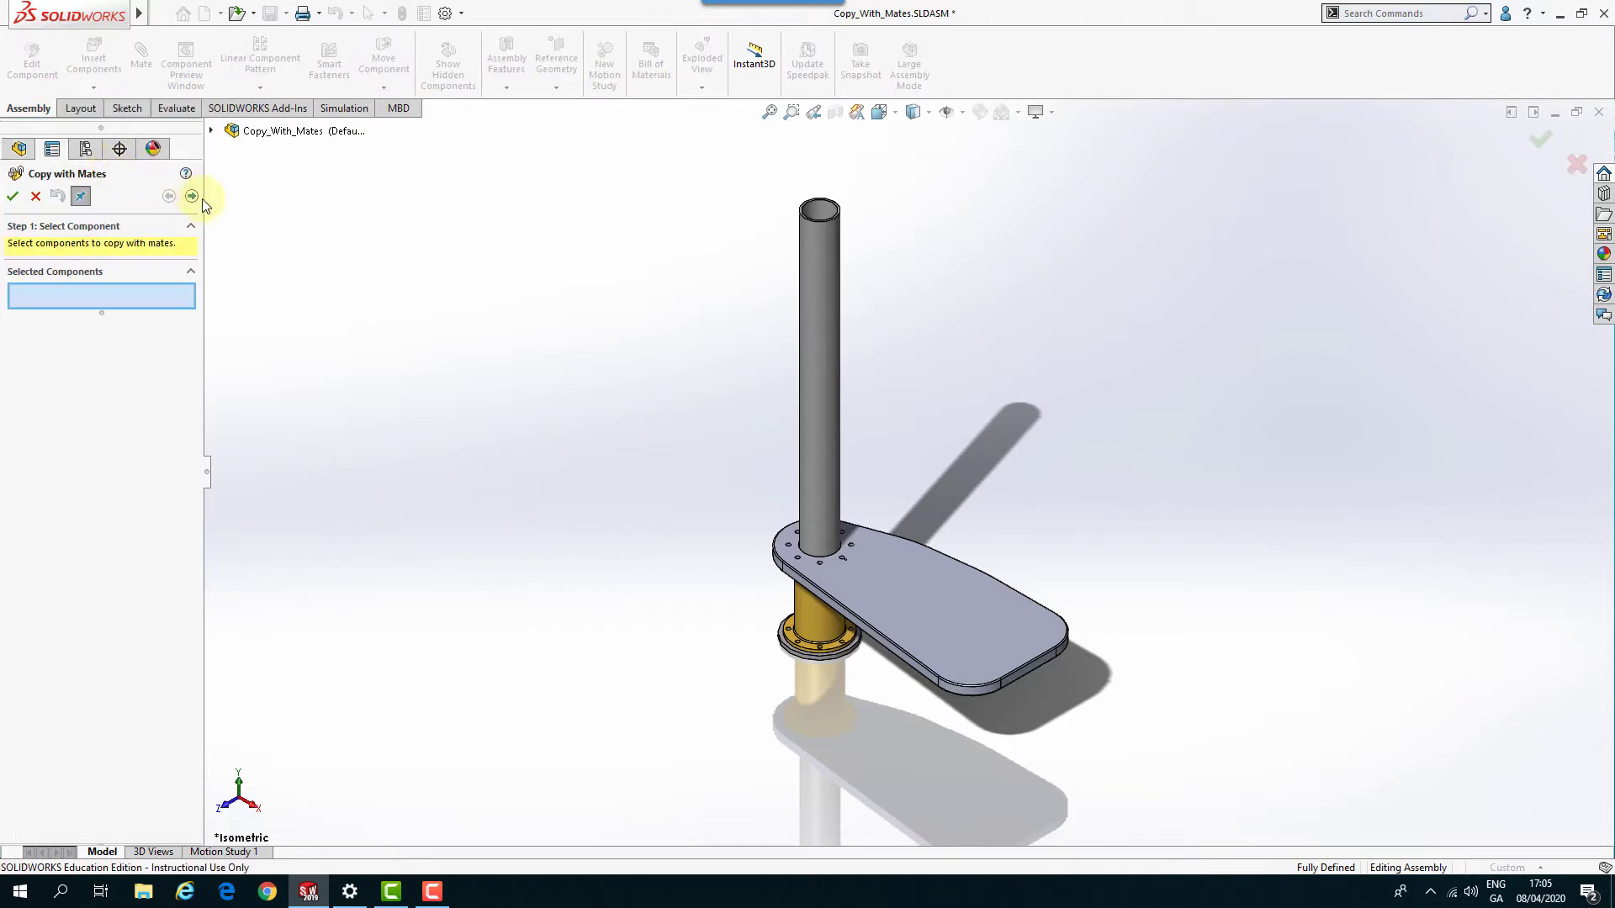
mouse_move(102, 296)
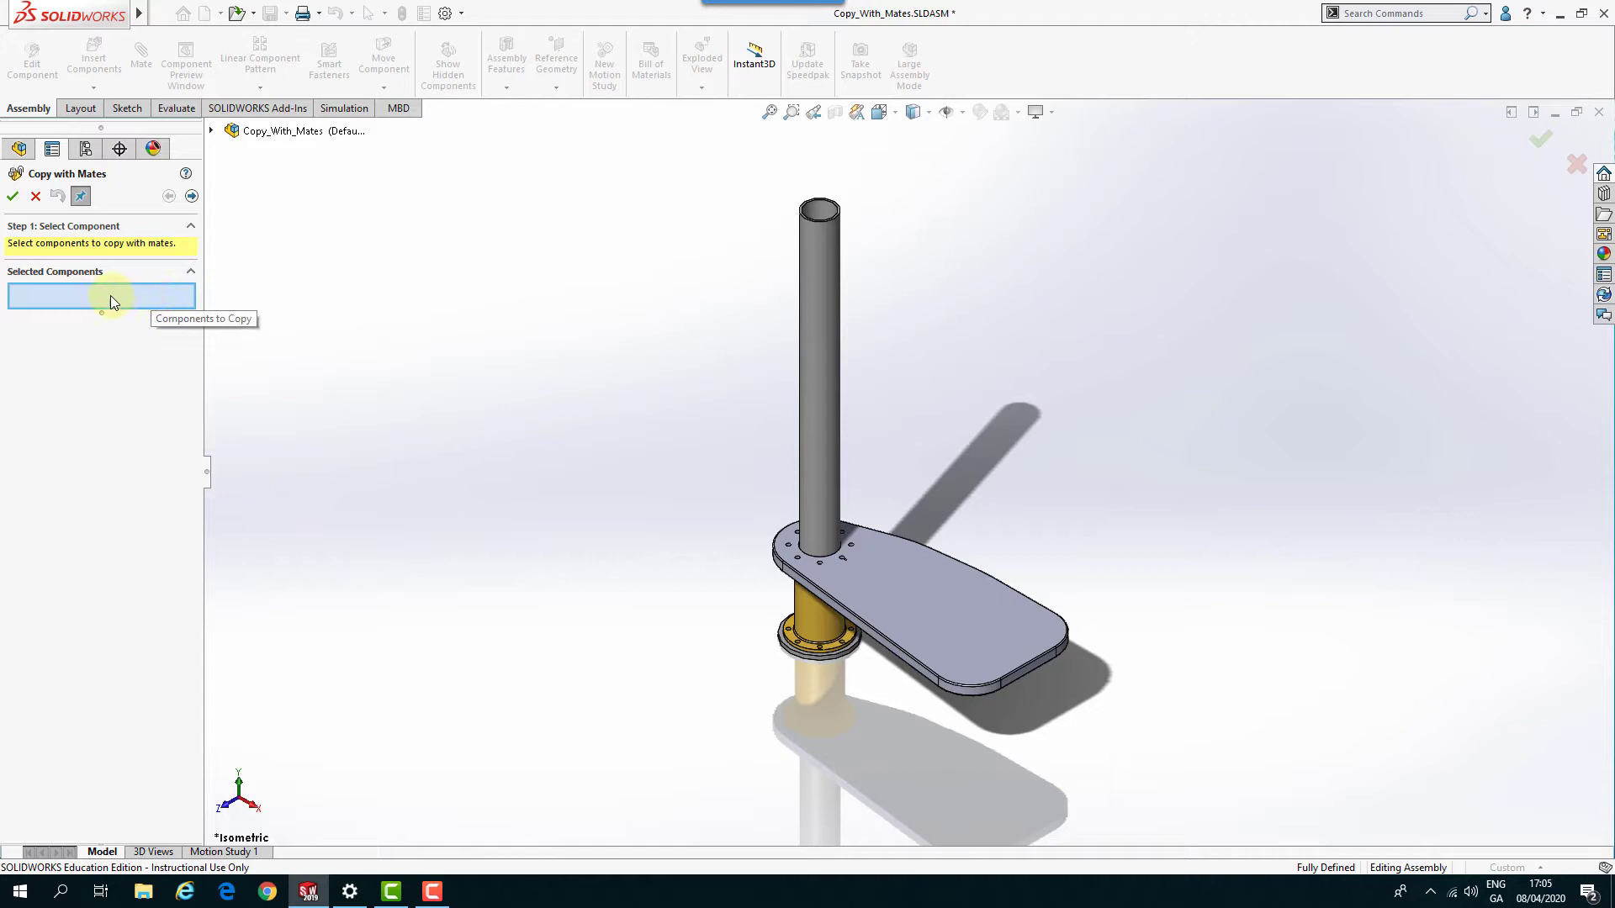
left_click(797, 635)
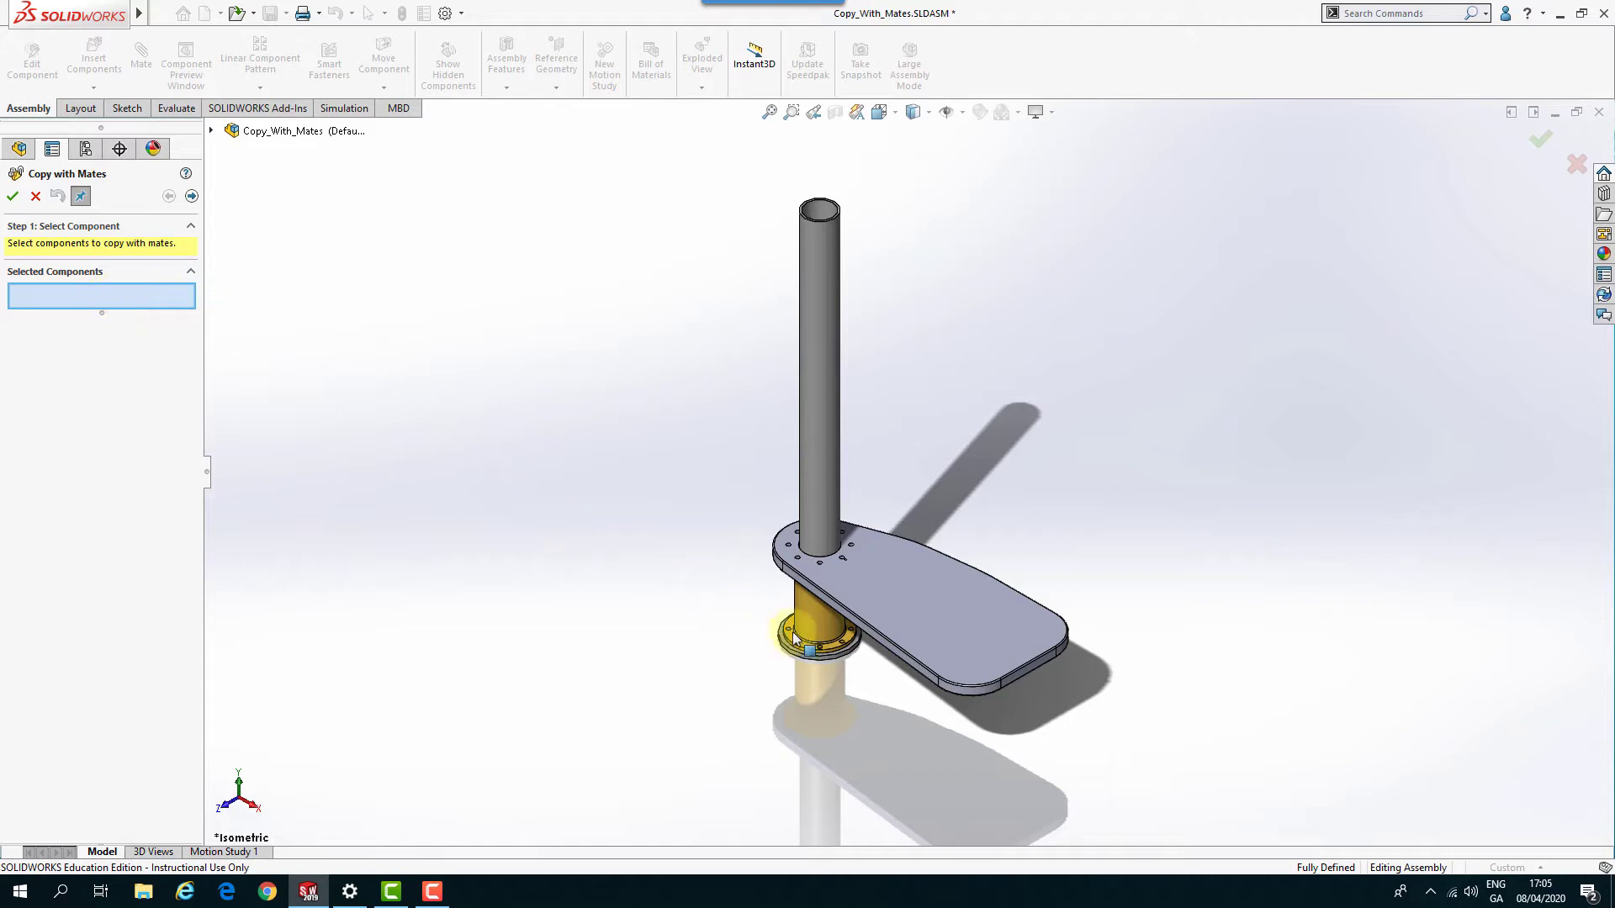
left_click(814, 627)
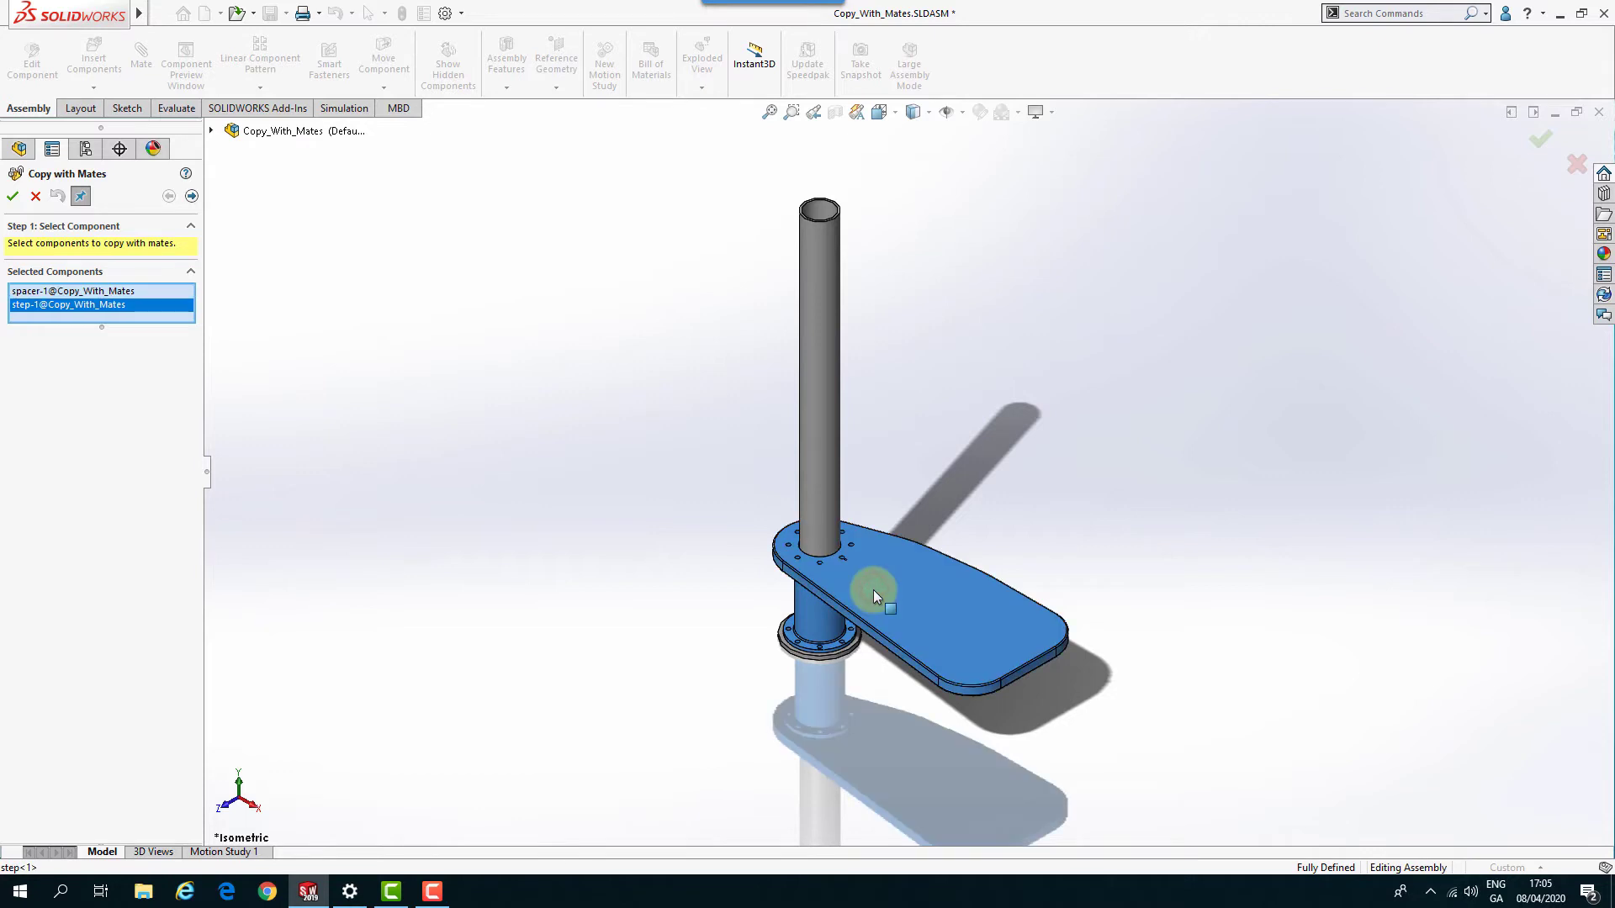
mouse_move(753, 571)
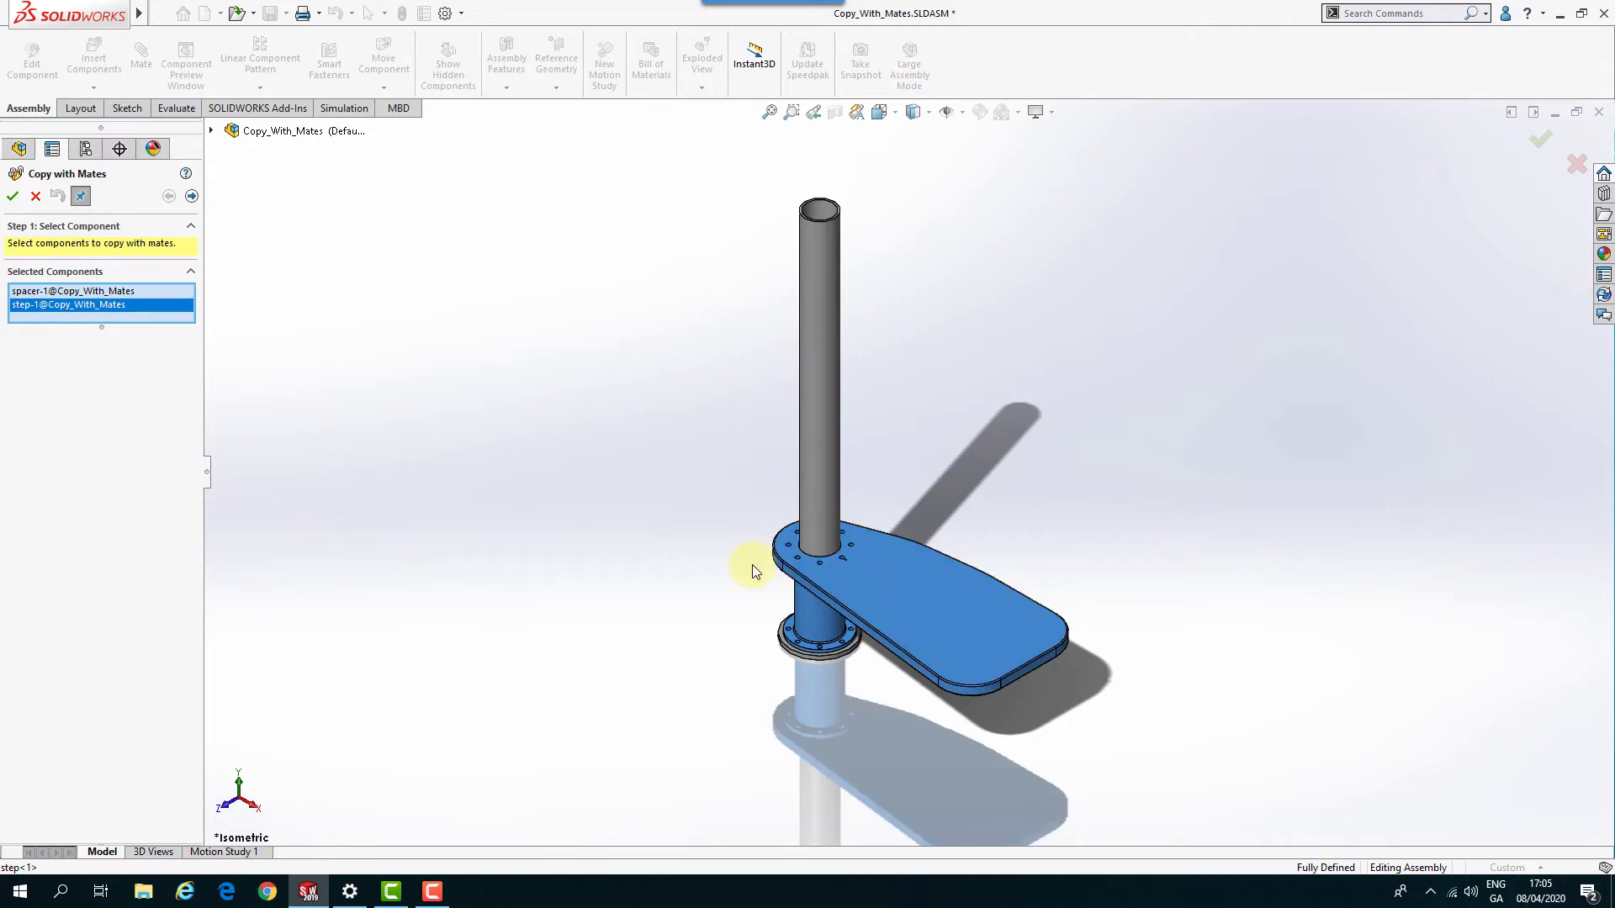
mouse_move(191, 197)
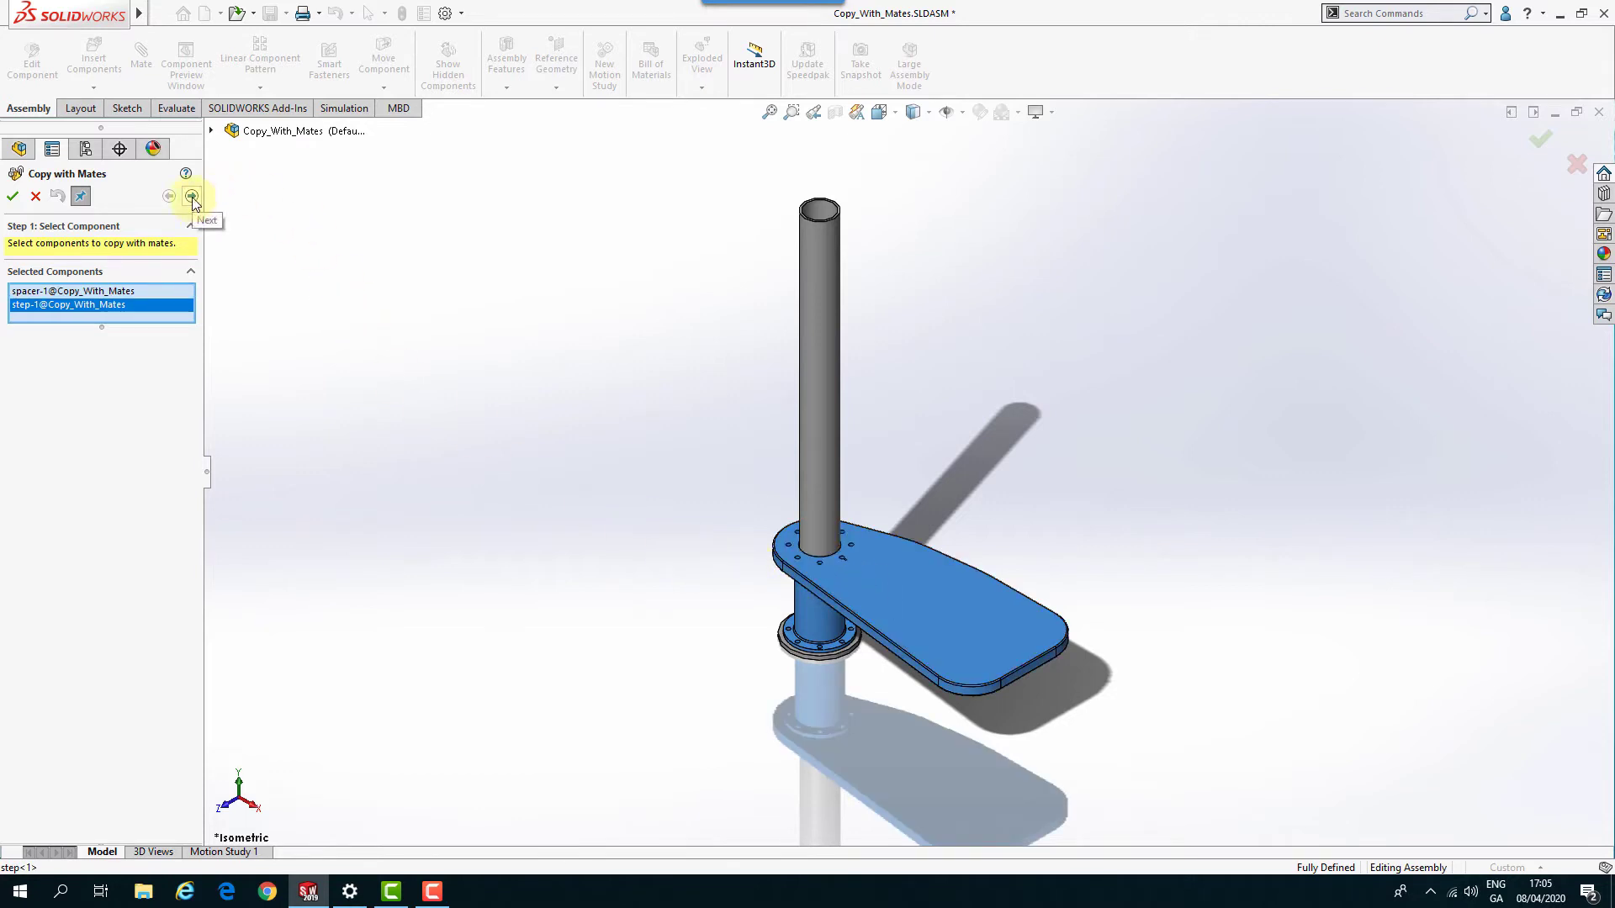
Advance to Mates and set Concentric1 and Concentric2 to Repeat on the center pole.
left_click(192, 197)
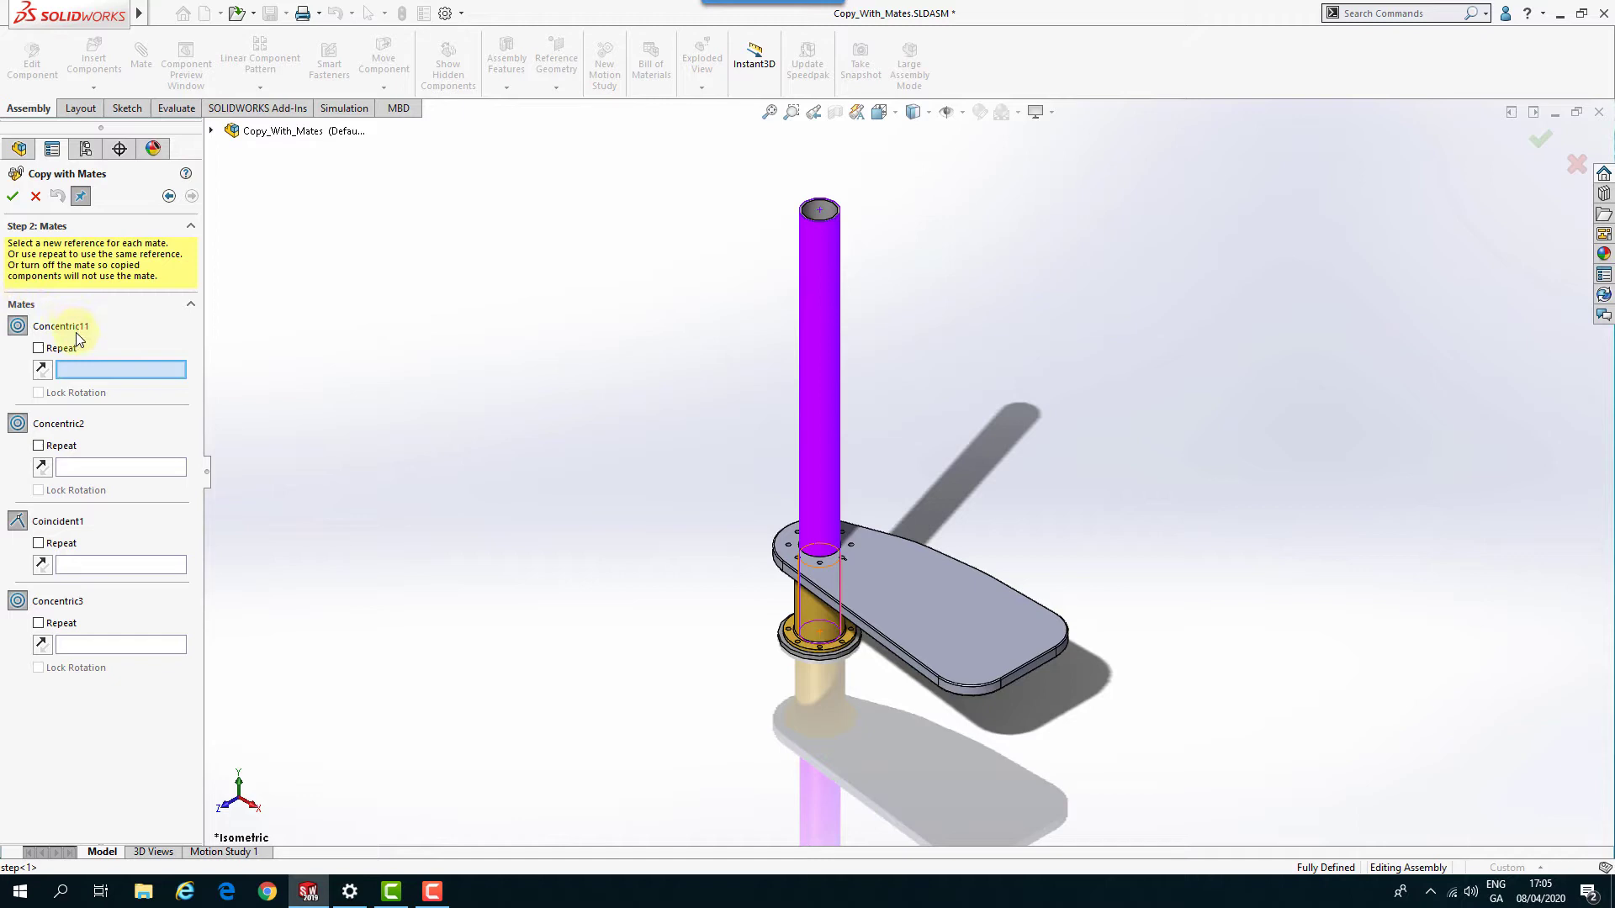
mouse_move(91, 489)
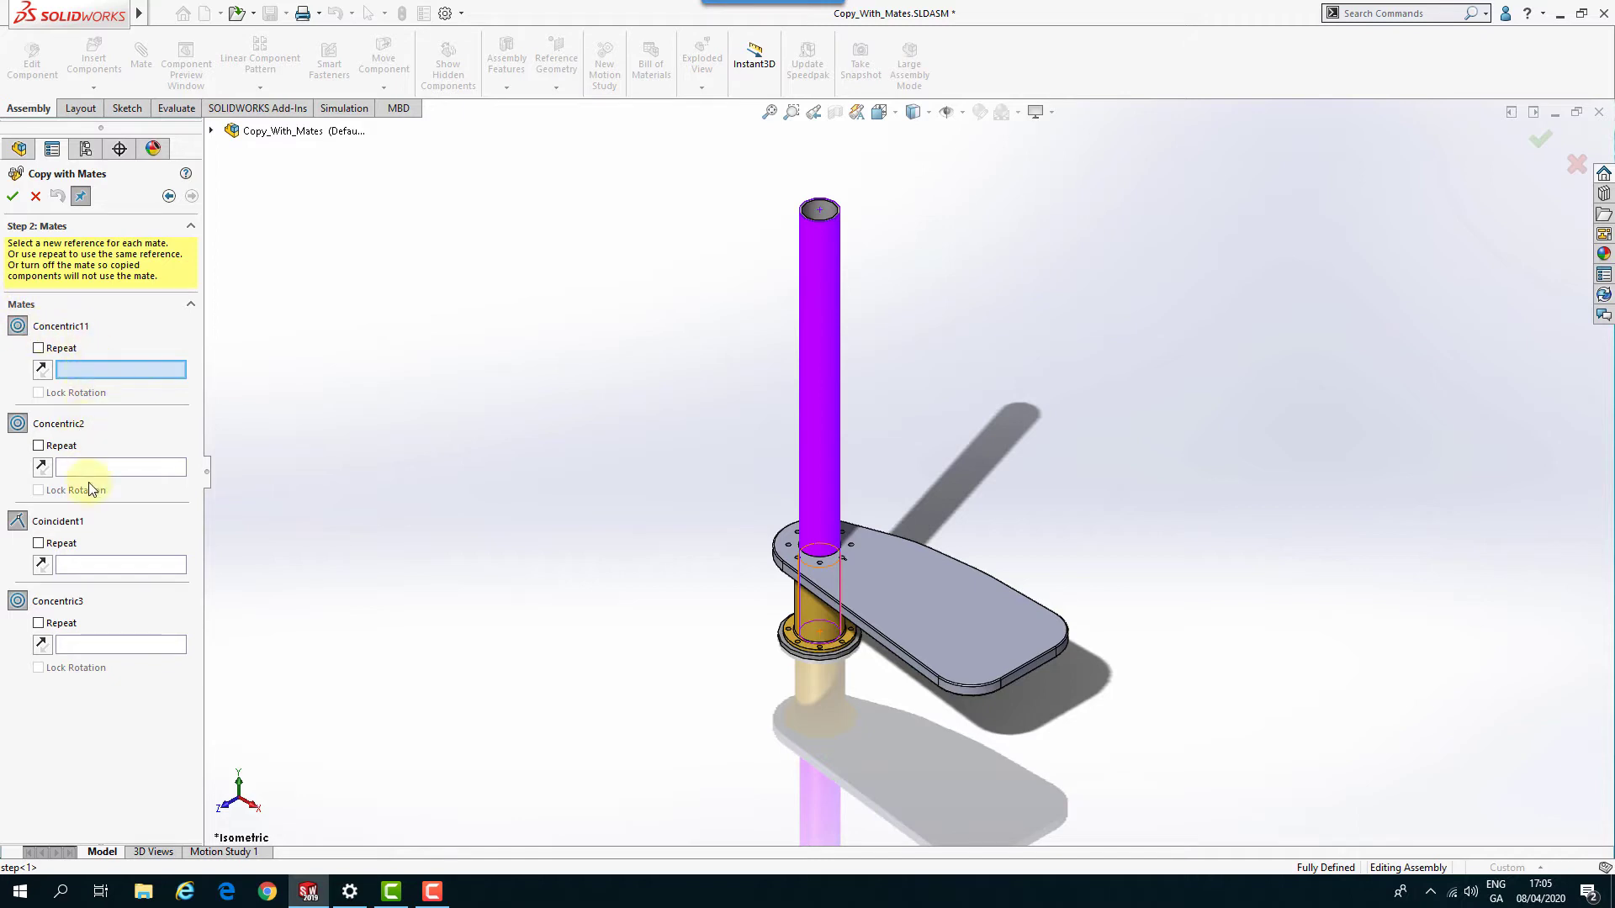
mouse_move(83, 607)
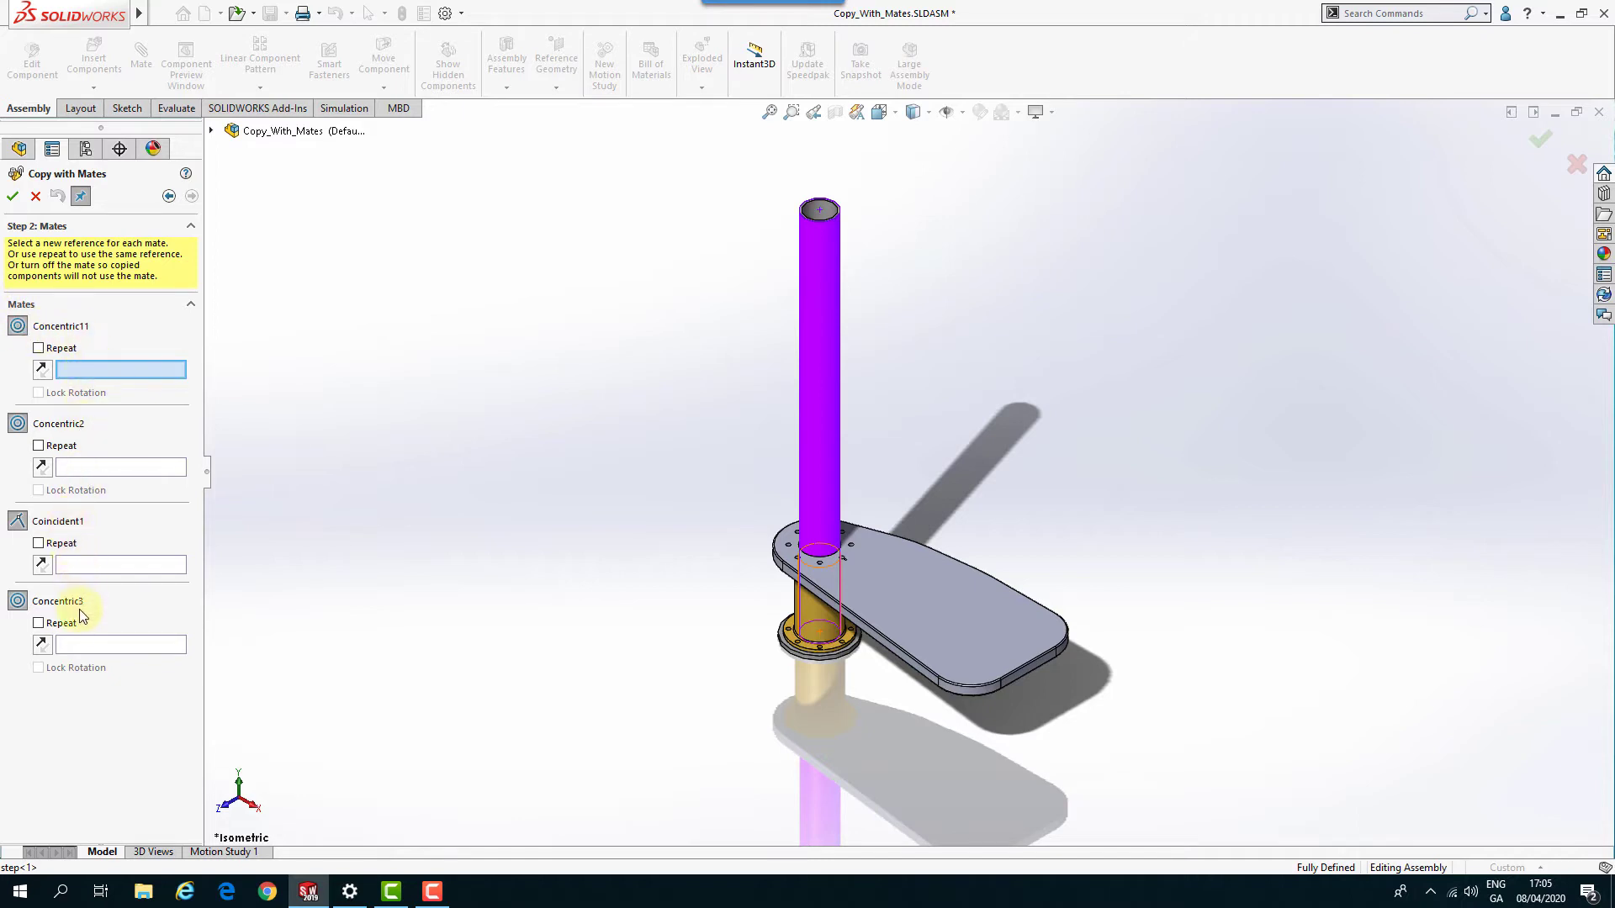
mouse_move(130, 616)
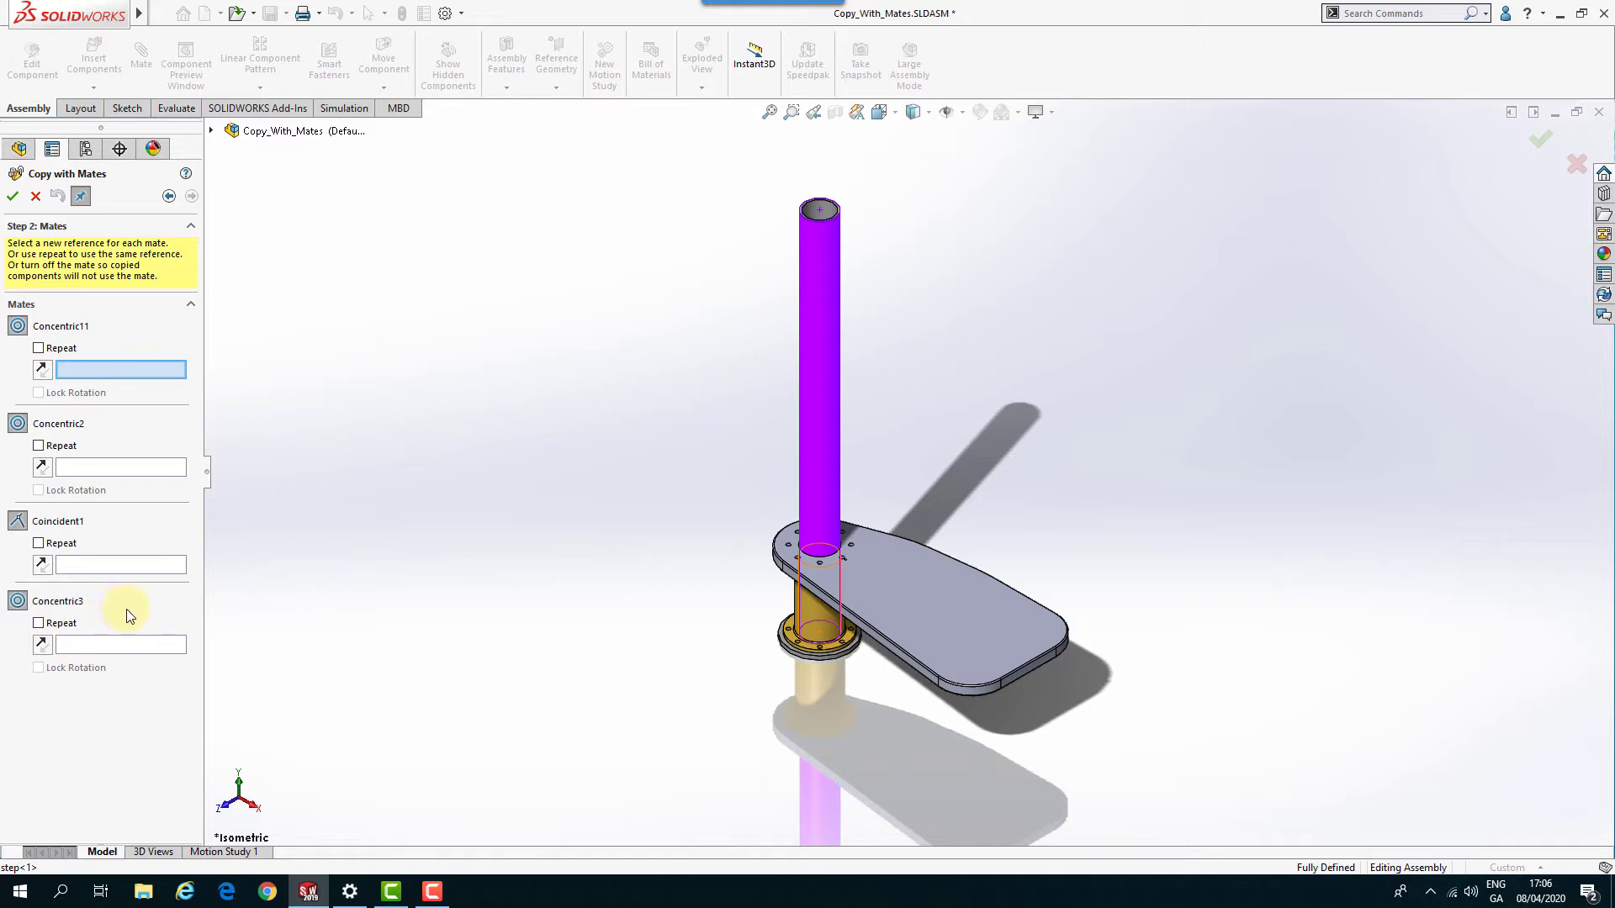
mouse_move(139, 517)
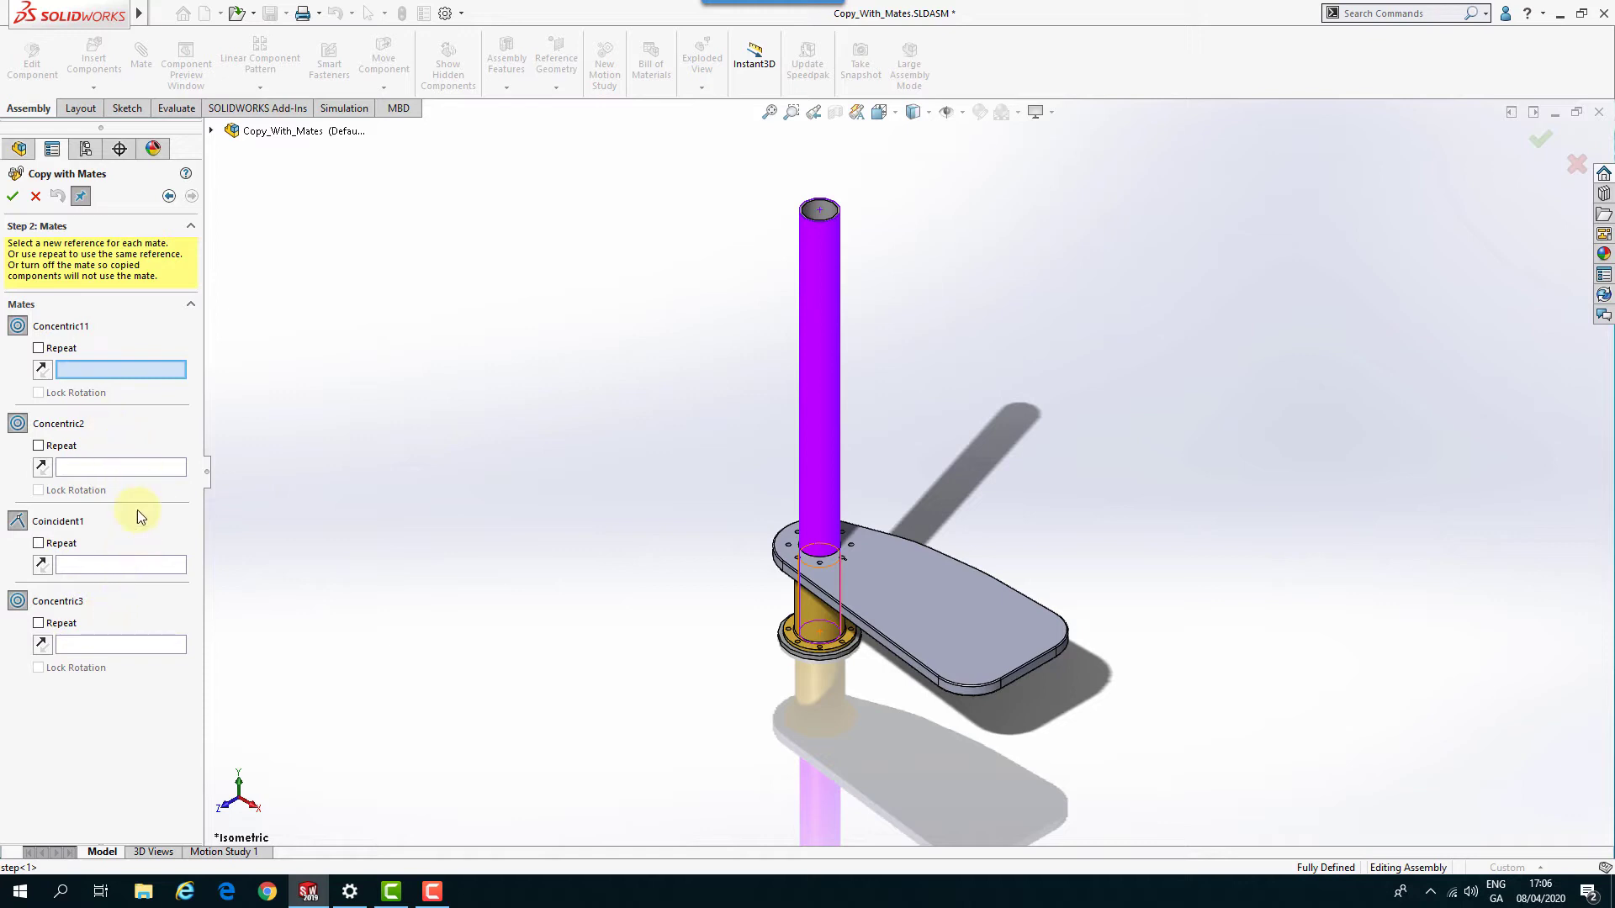
mouse_move(148, 626)
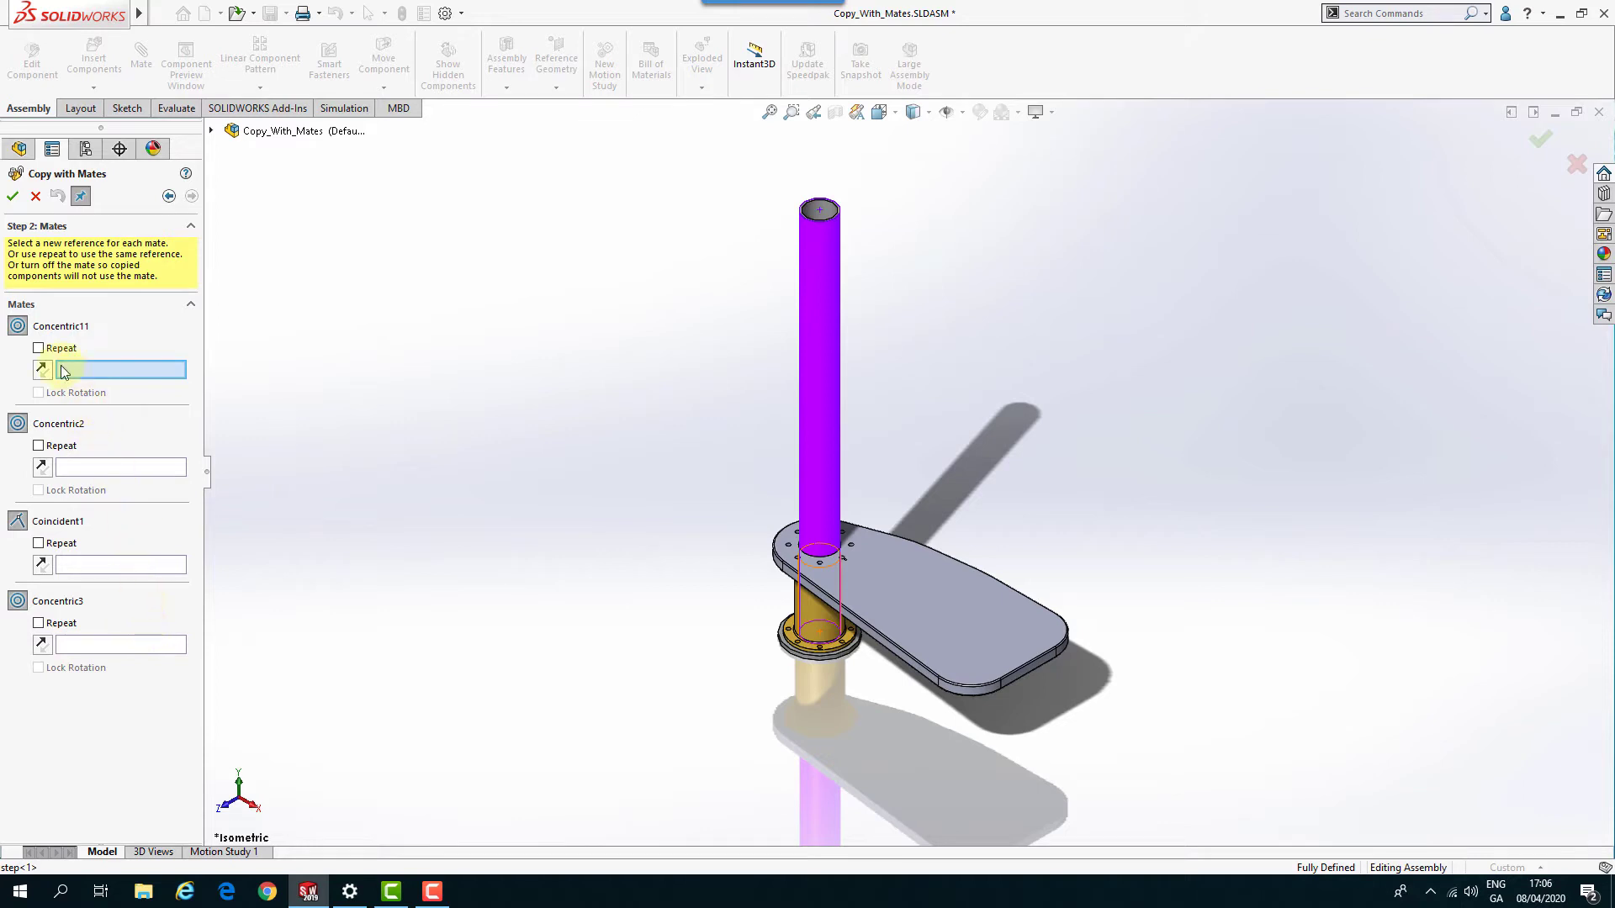
left_click(39, 346)
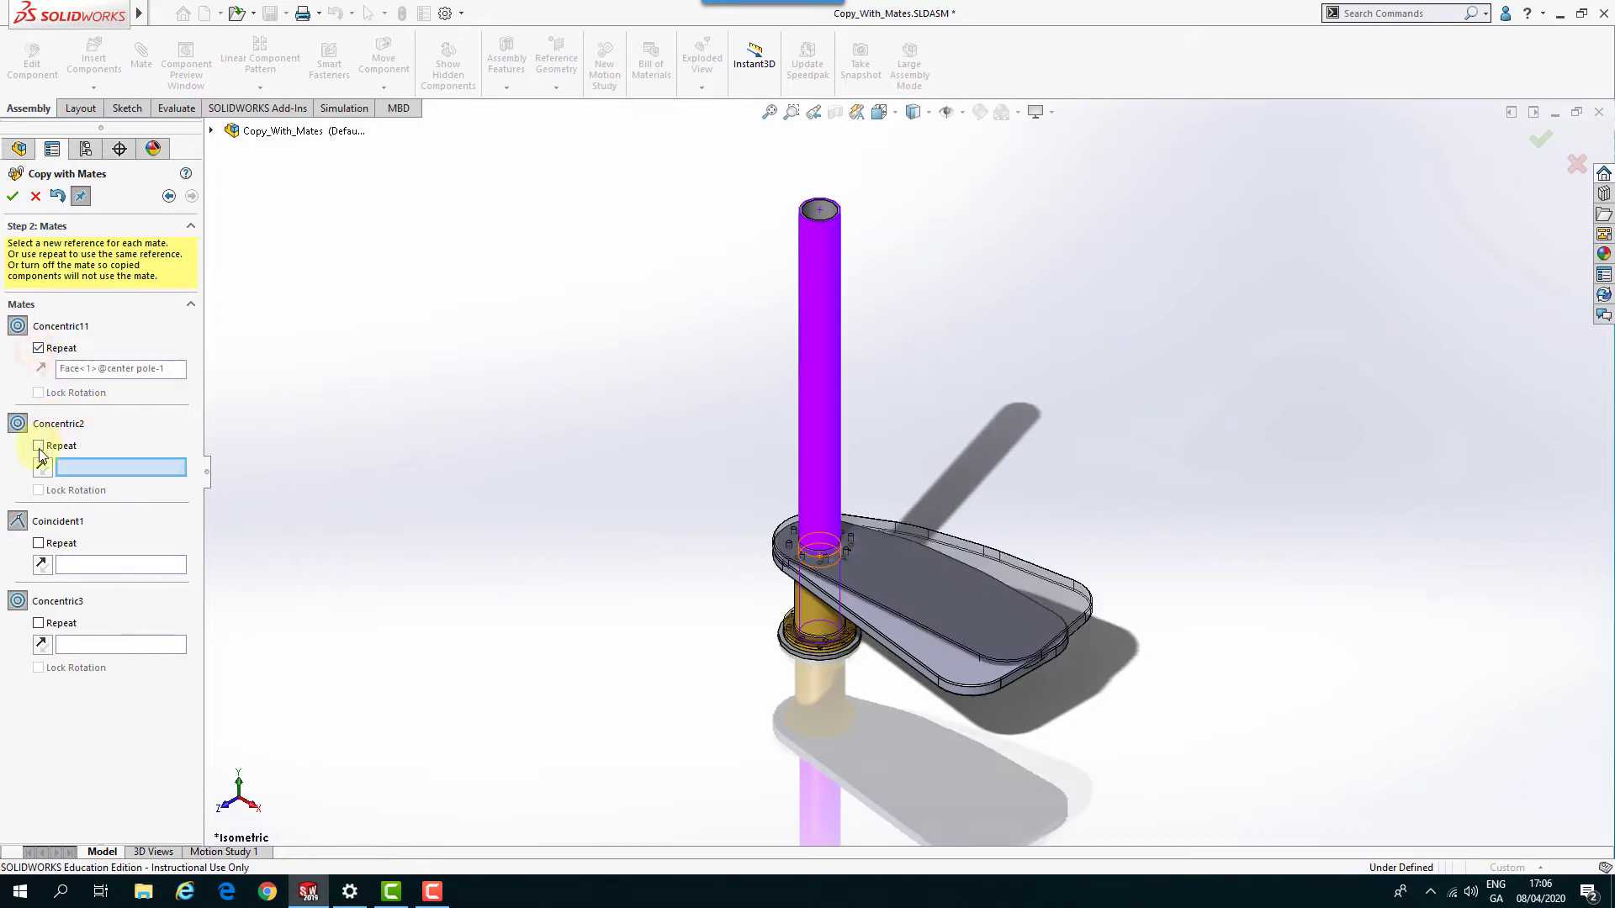
left_click(38, 444)
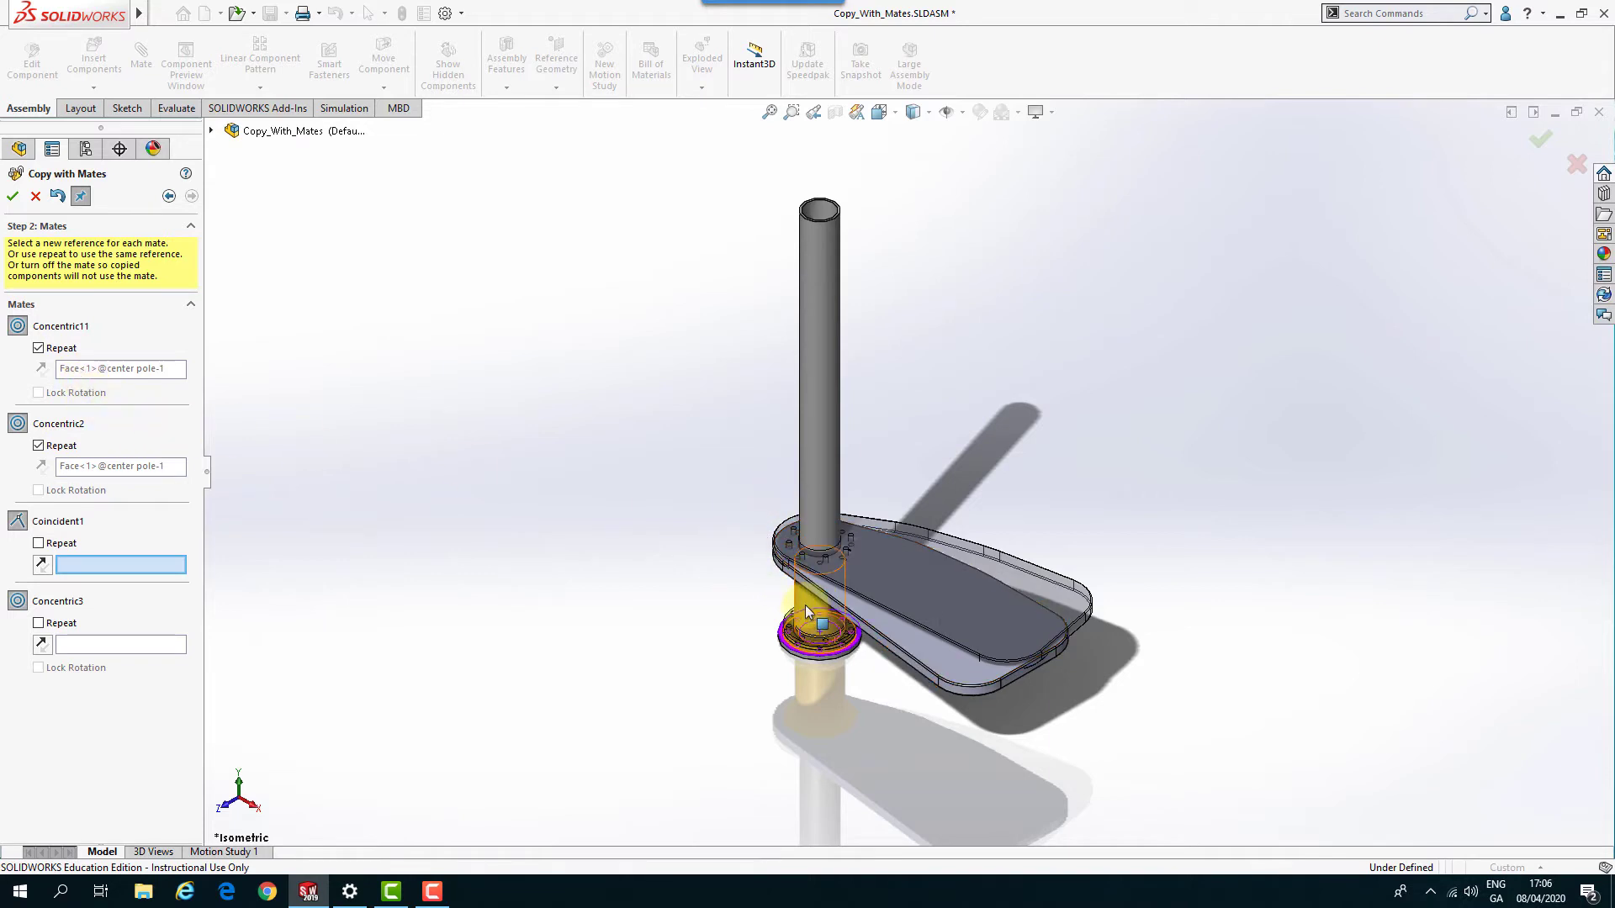
mouse_move(809, 612)
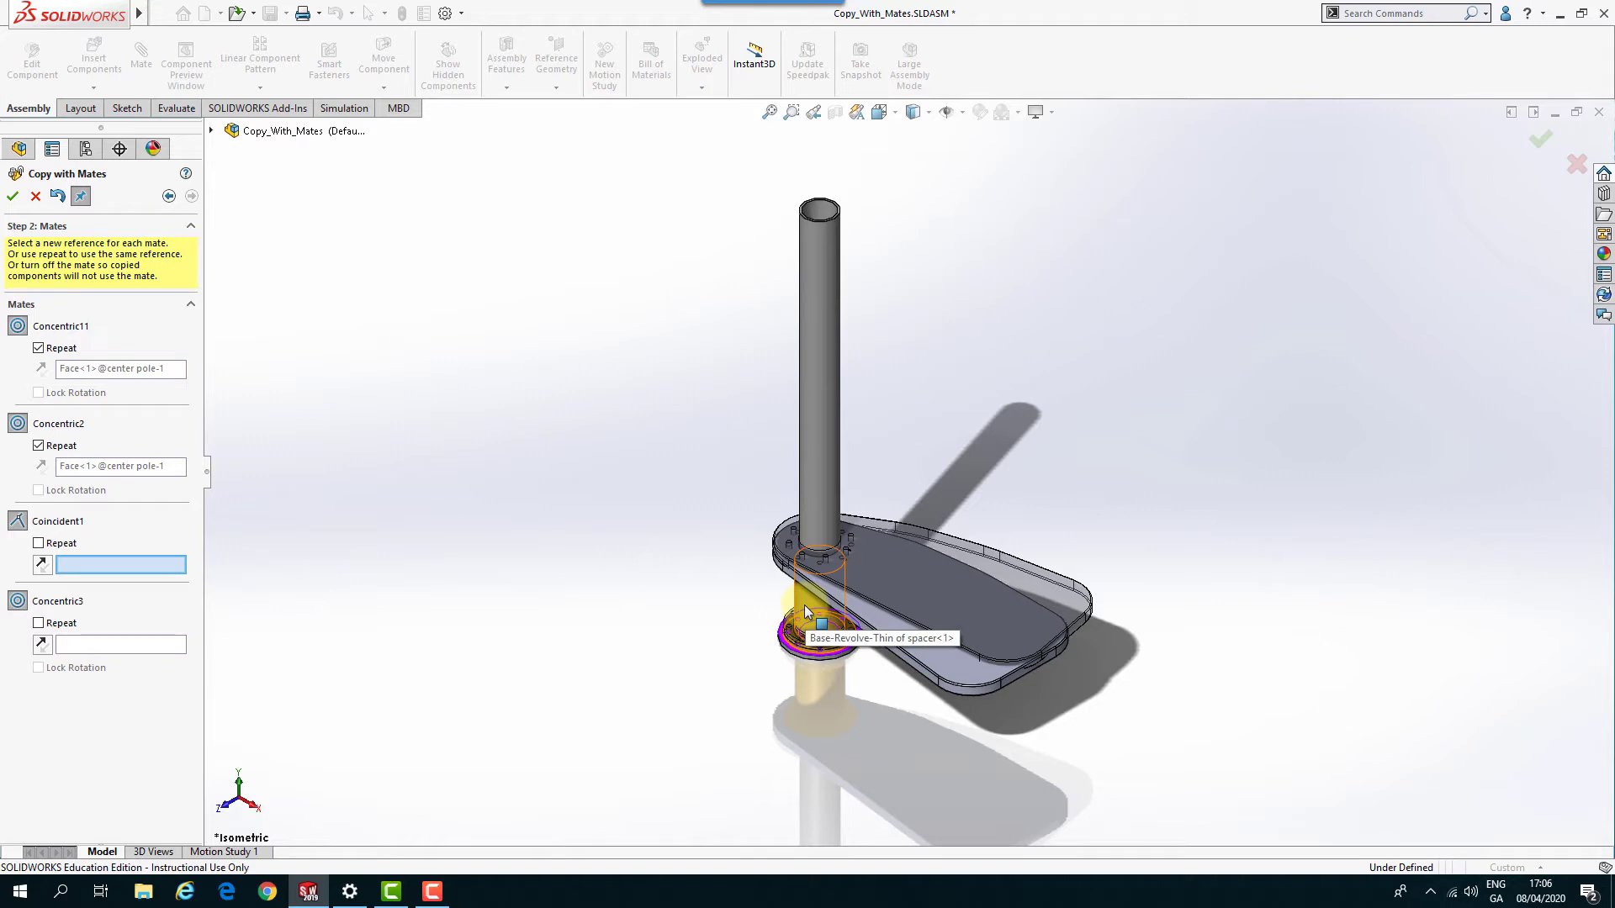
mouse_move(821, 287)
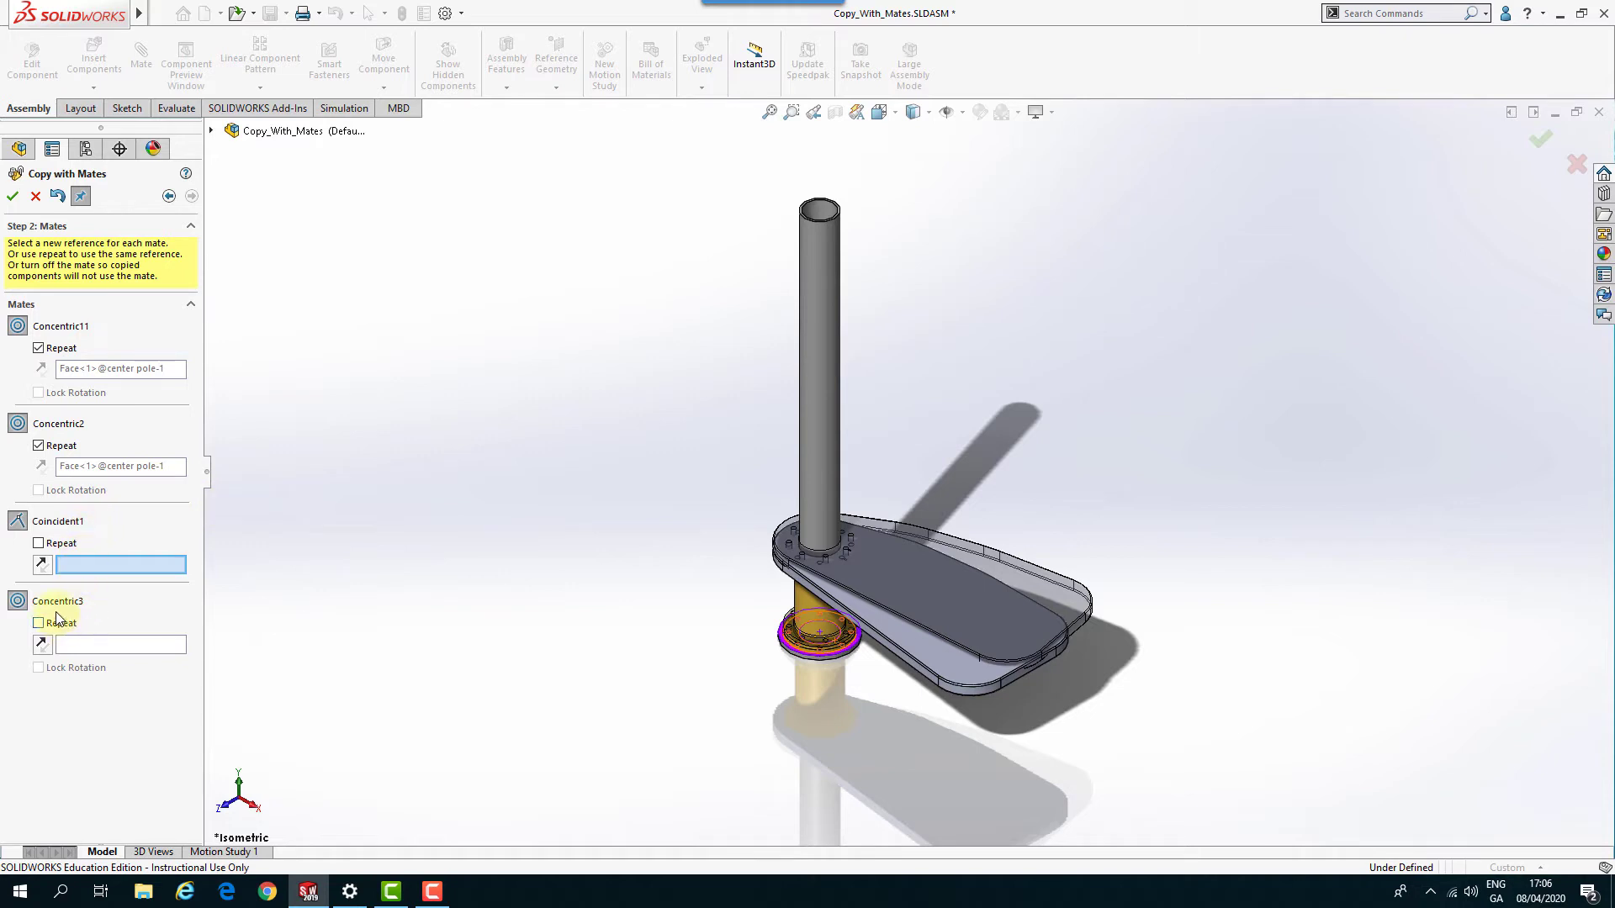
mouse_move(101, 651)
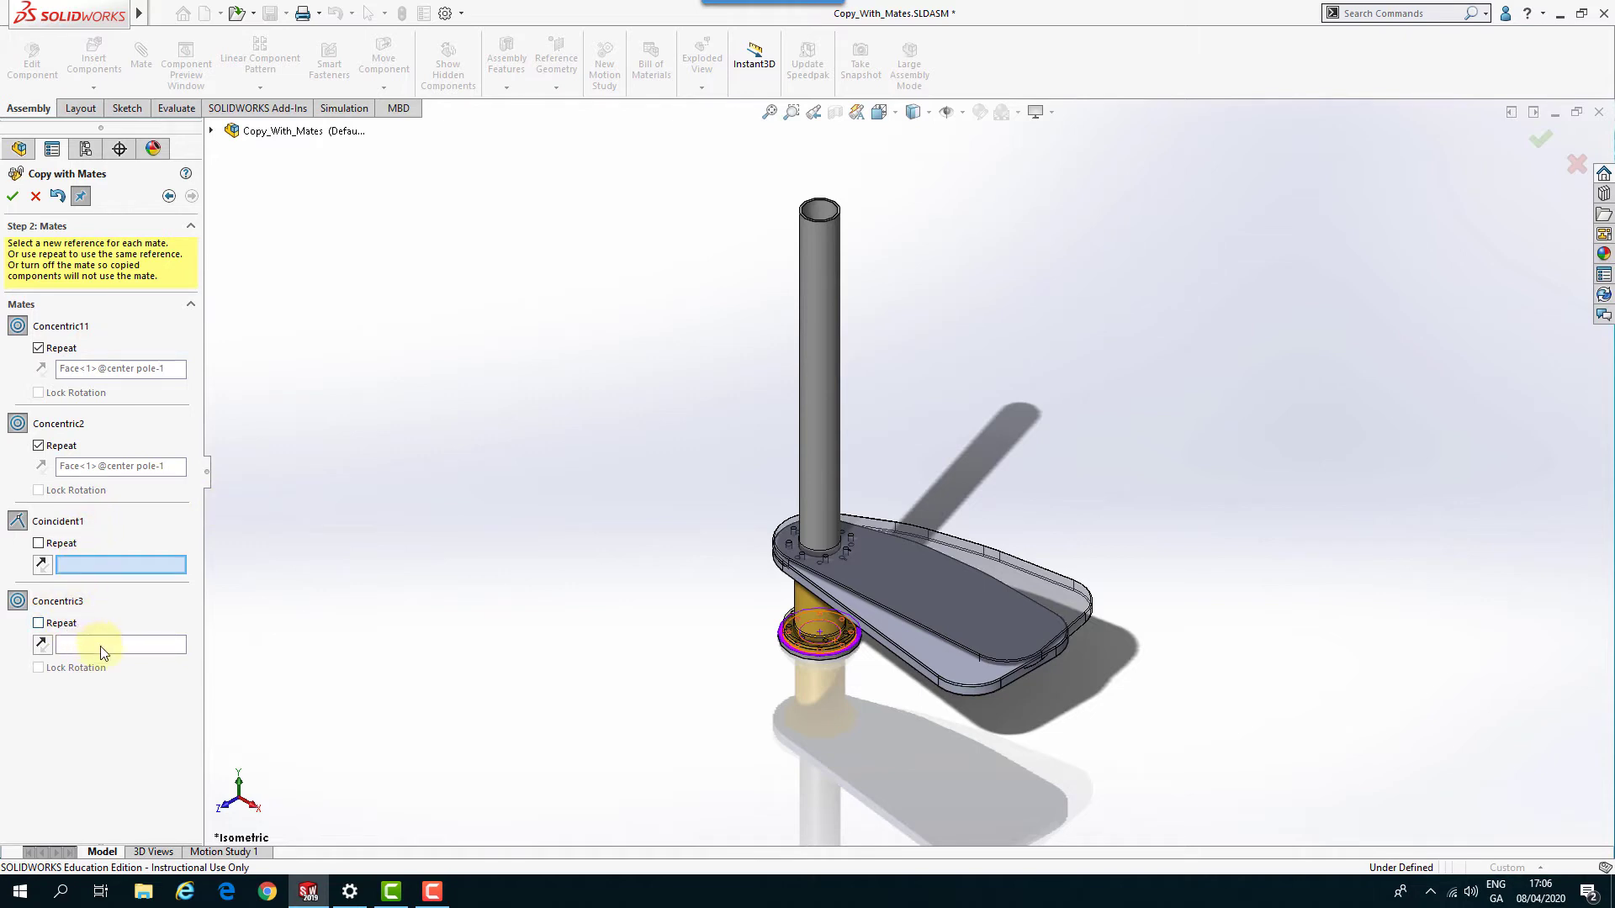
mouse_move(102, 646)
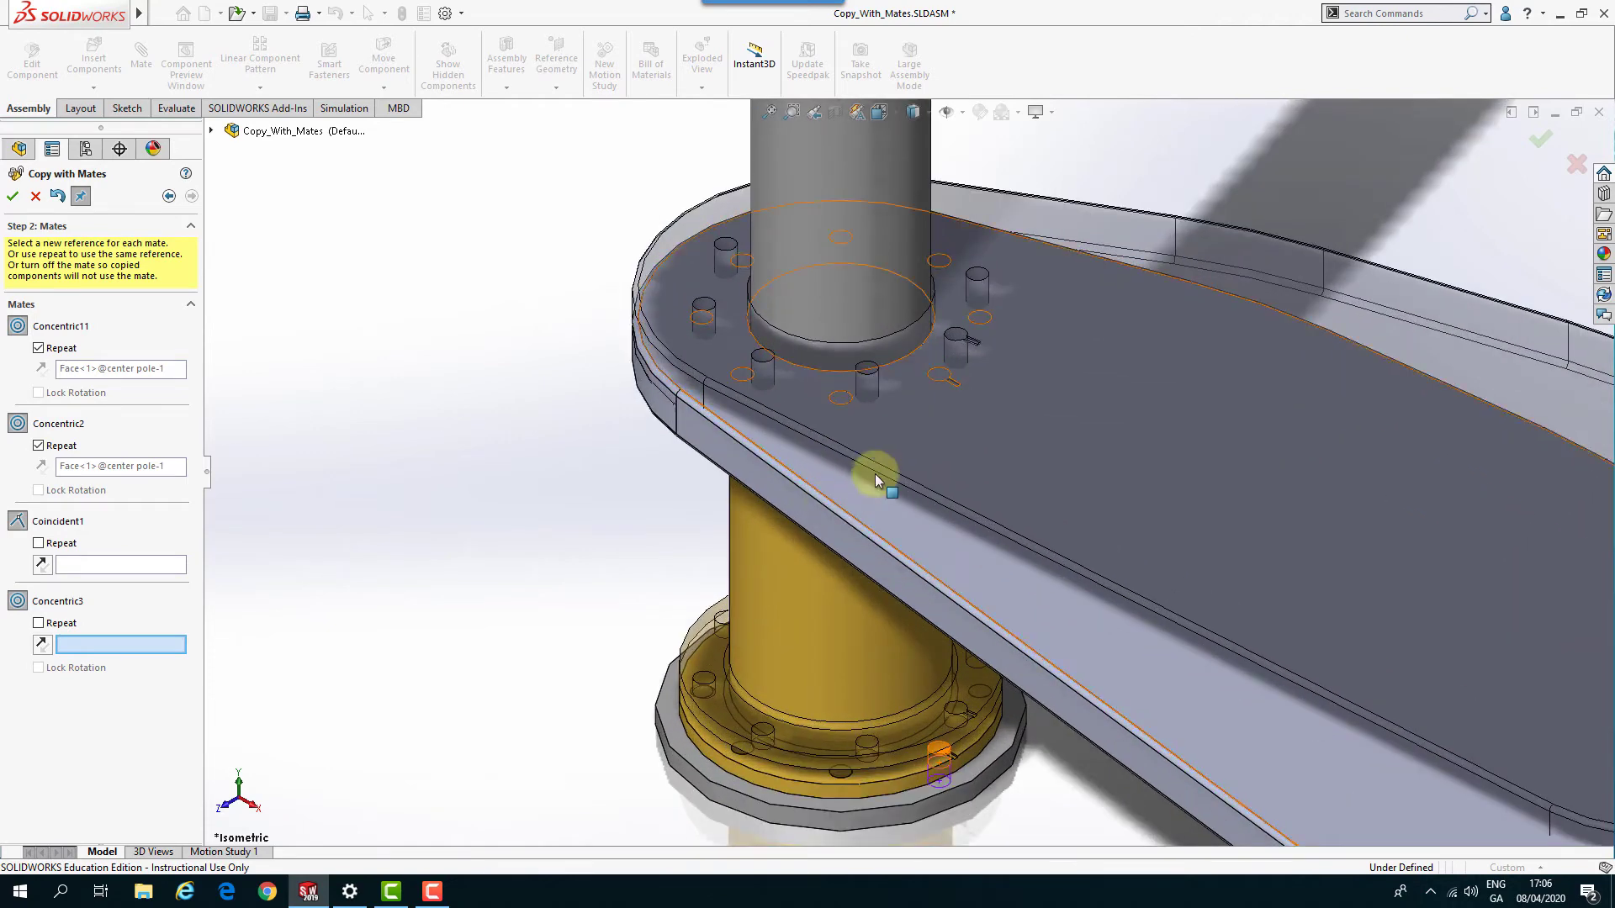
mouse_move(937, 400)
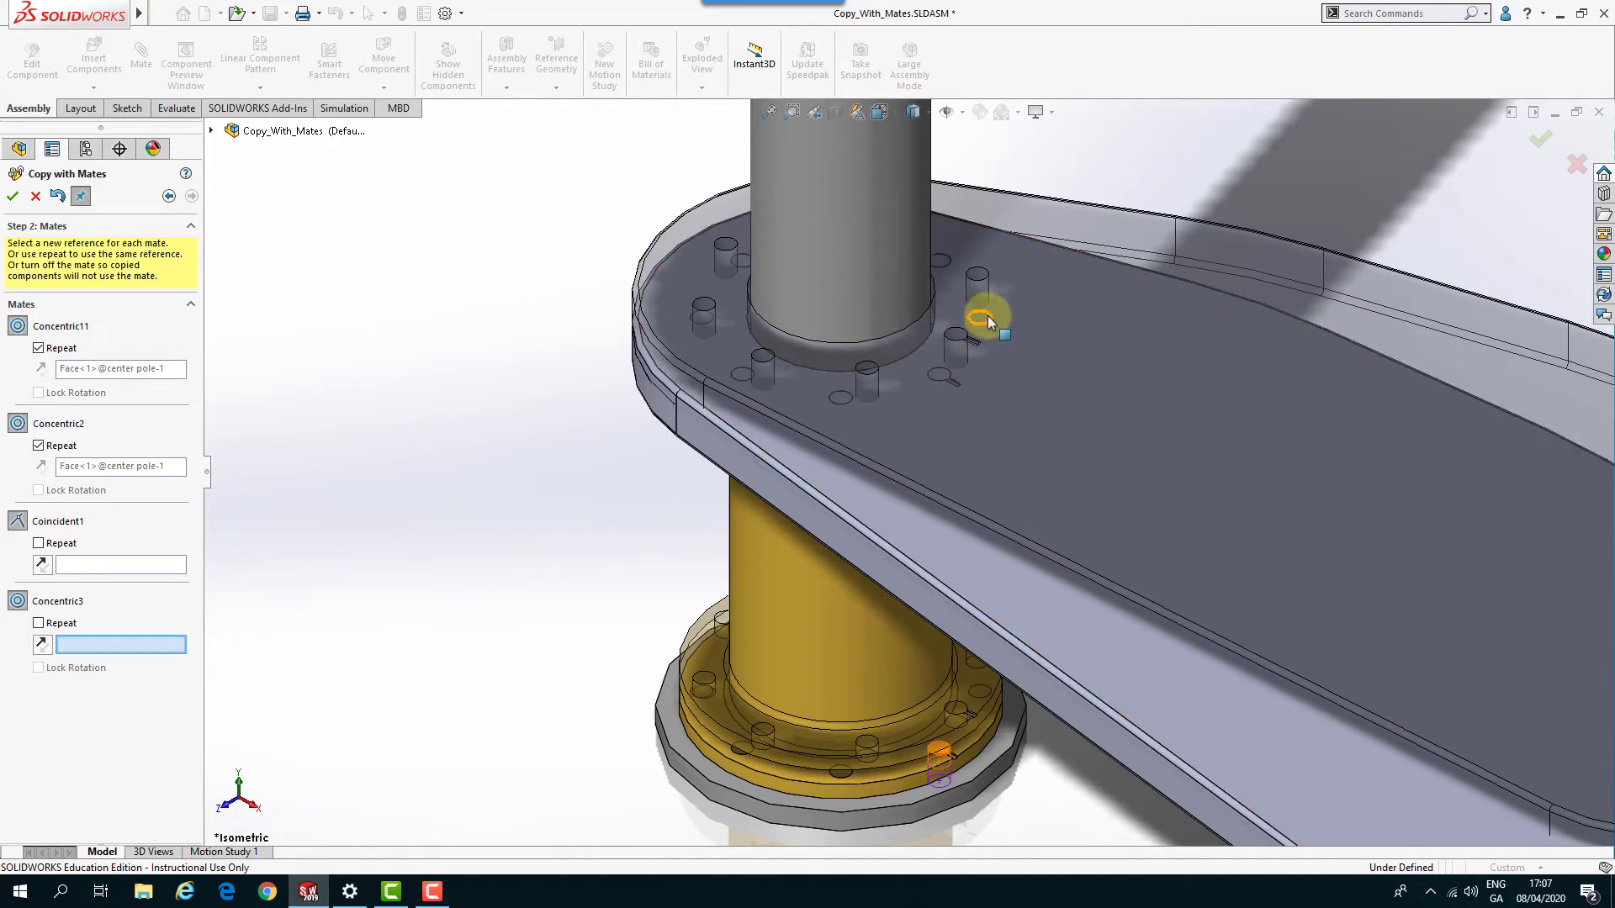
Reference the step's bolt hole for Concentric3 and its top face for Coincident1.
left_click(819, 400)
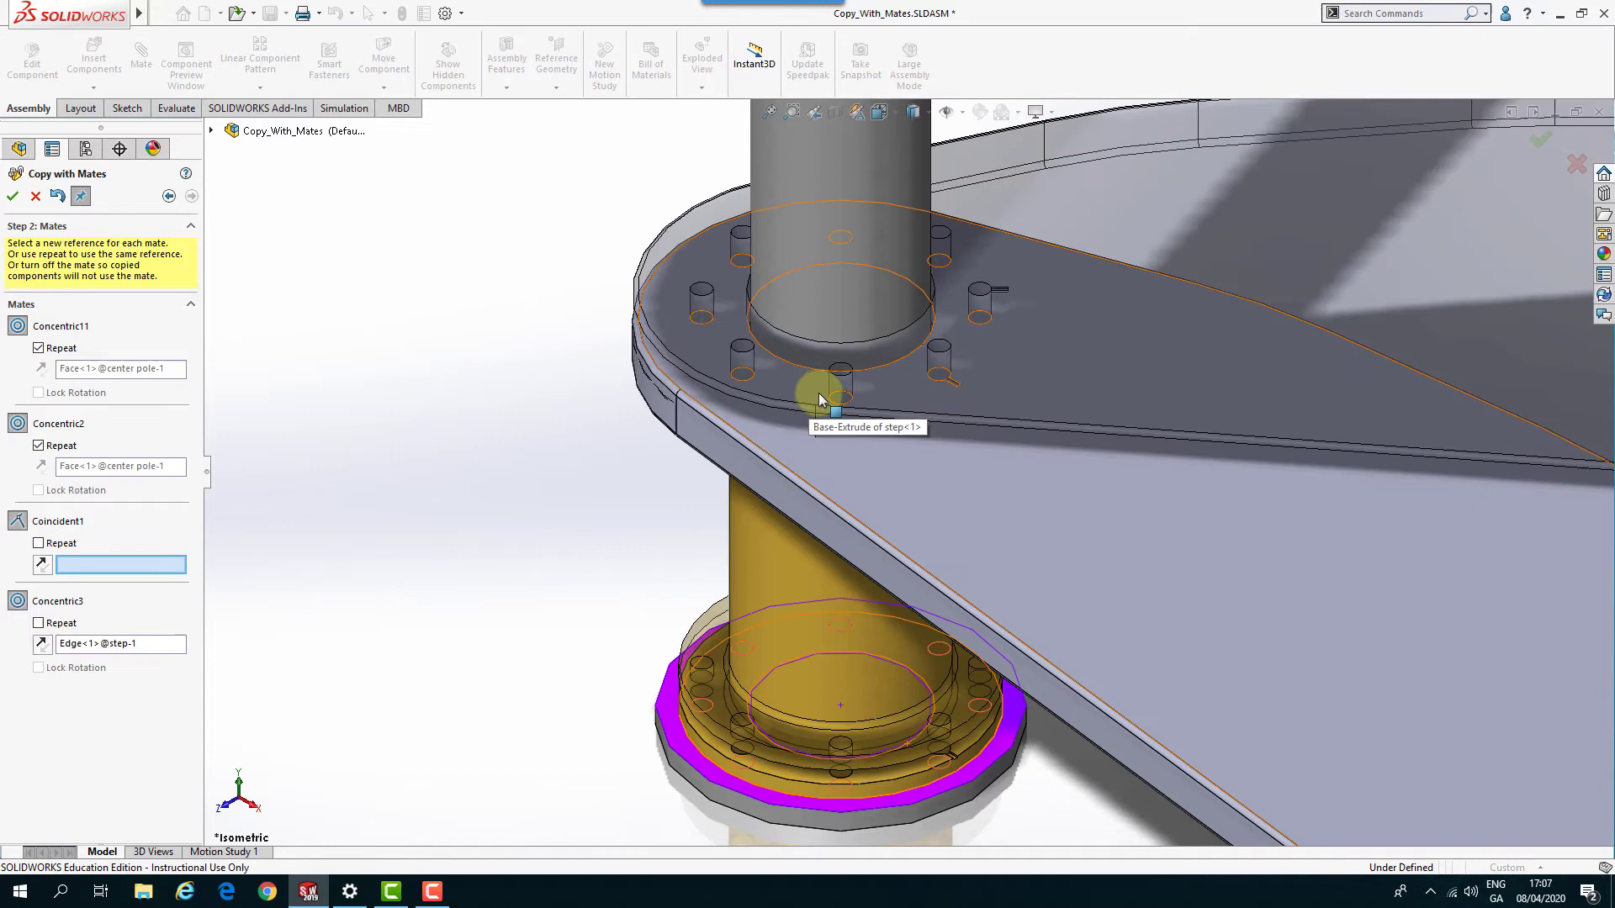
mouse_move(995, 446)
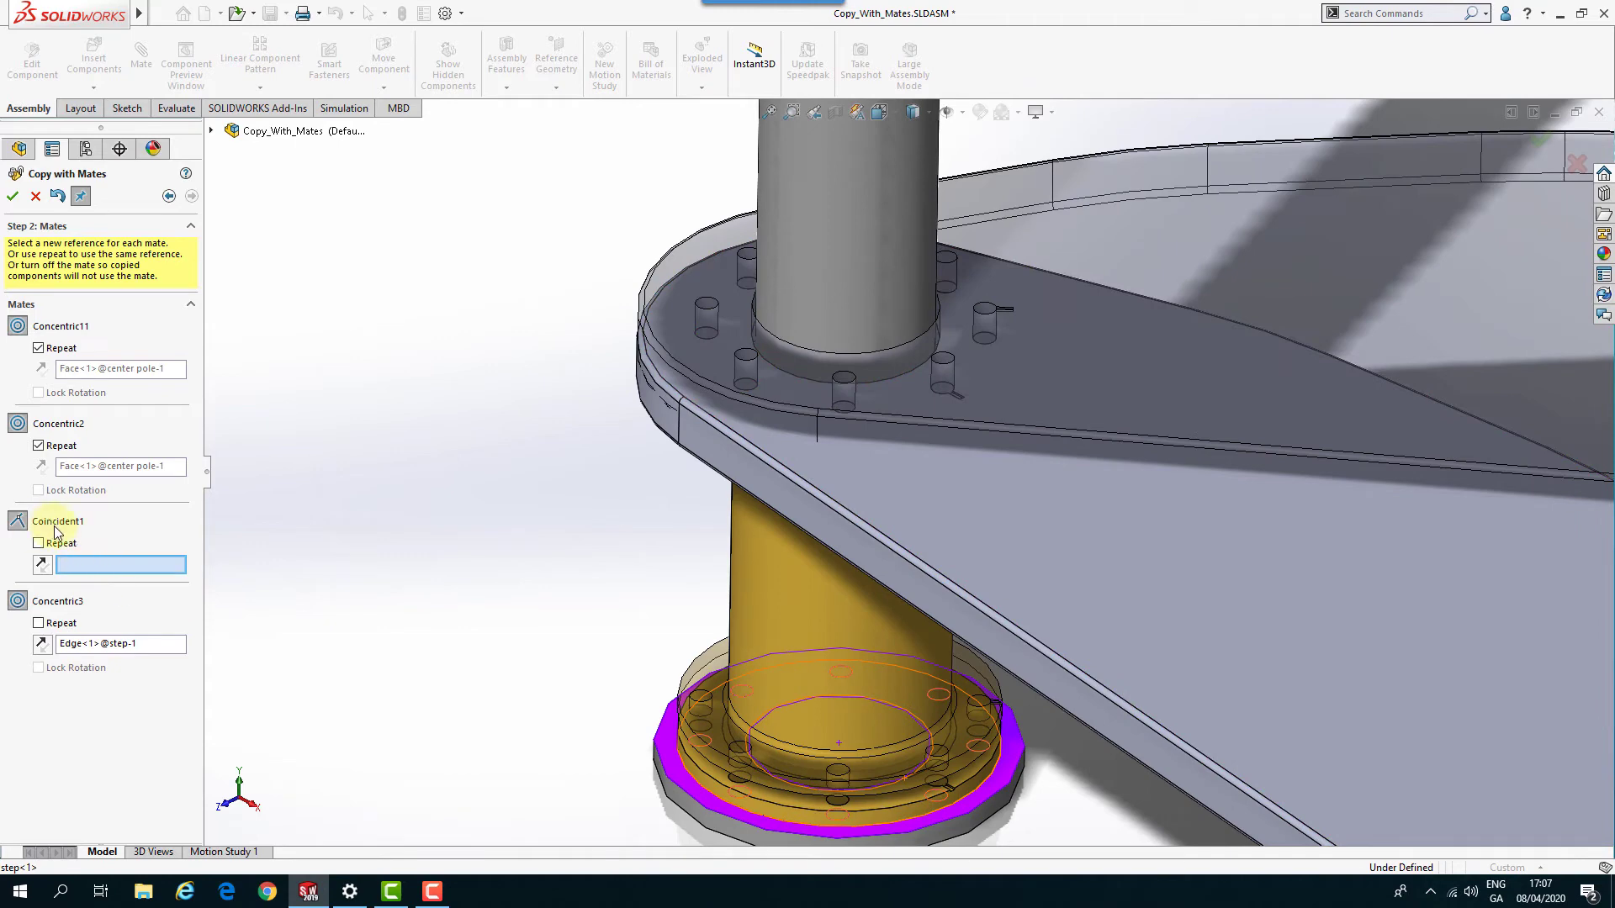
mouse_move(1062, 530)
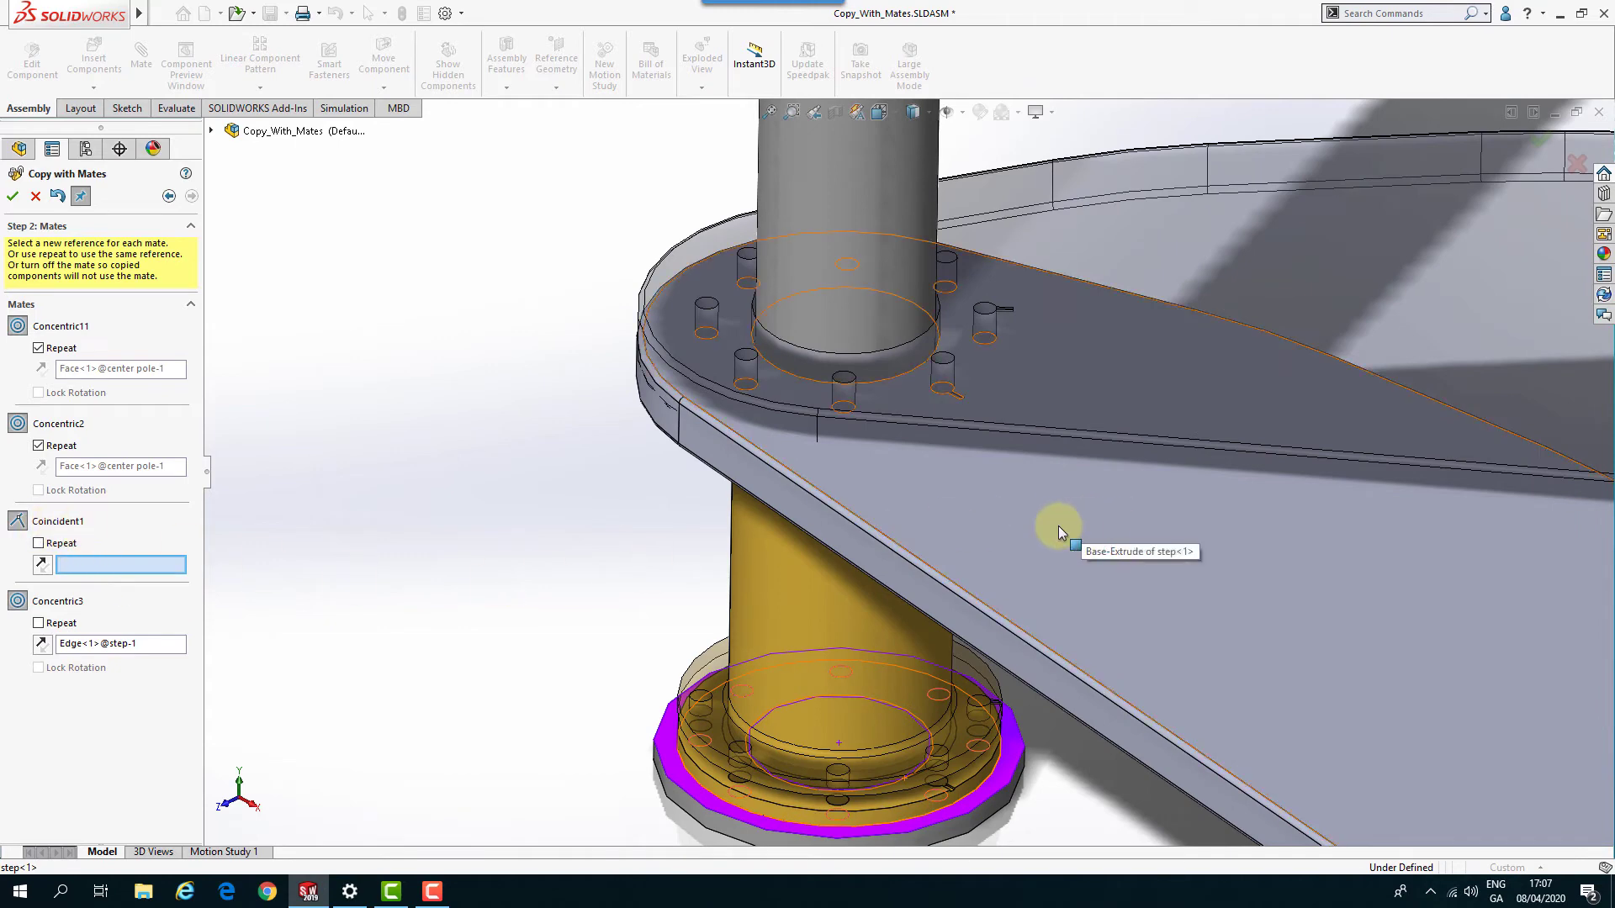
left_click(1058, 522)
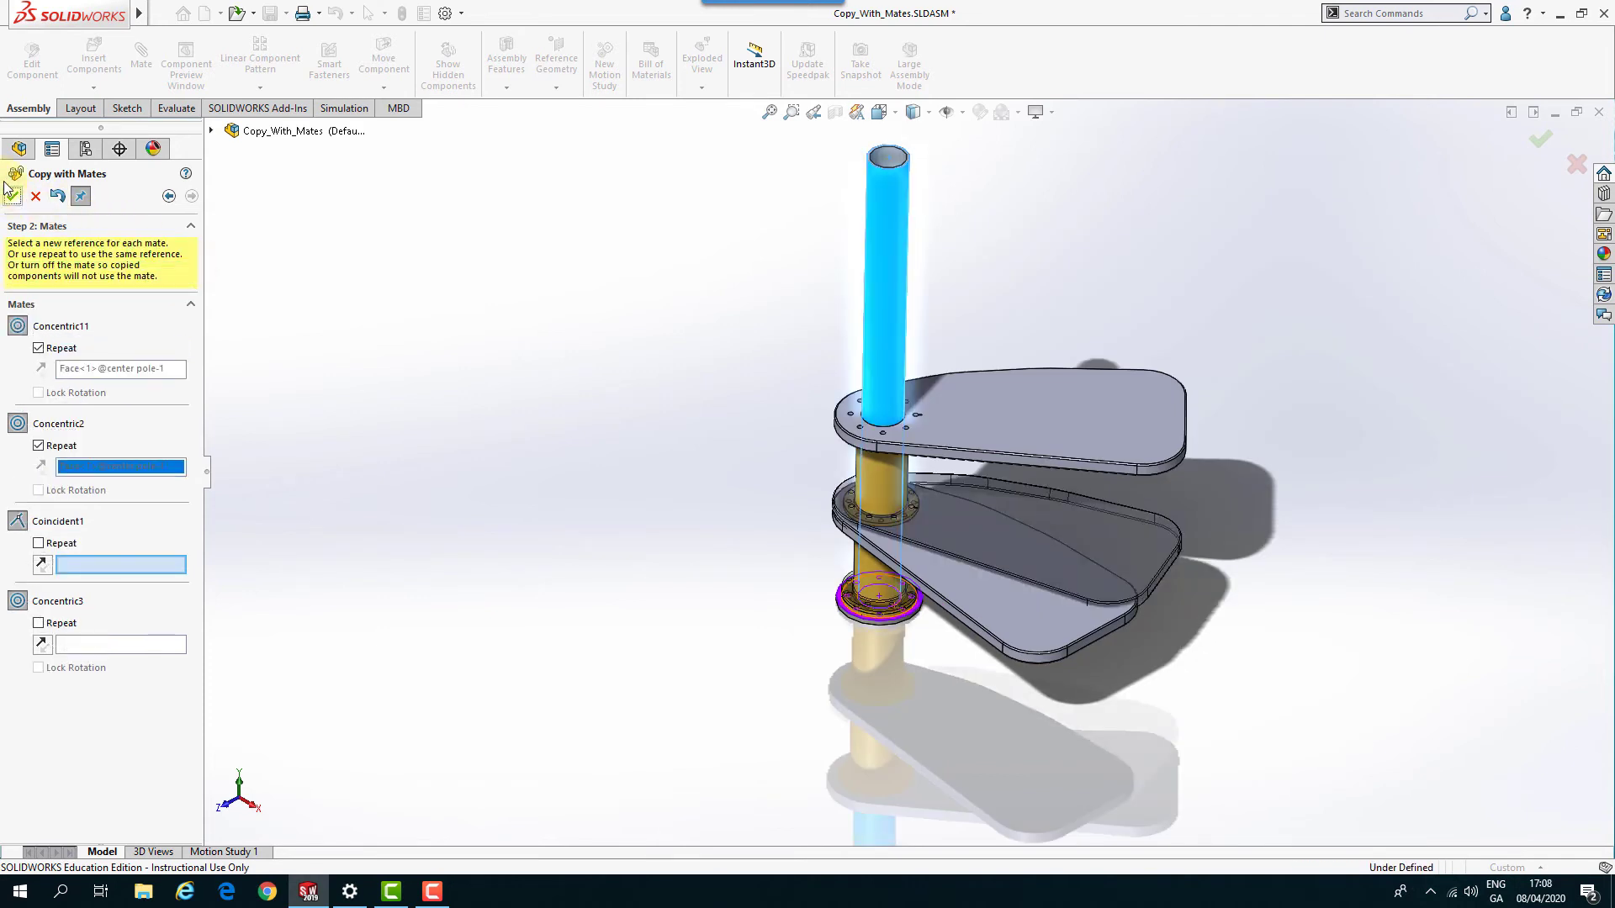
Seat the second copy on step-2's top face aligned to its bolt hole, then accept it.
left_click(880, 501)
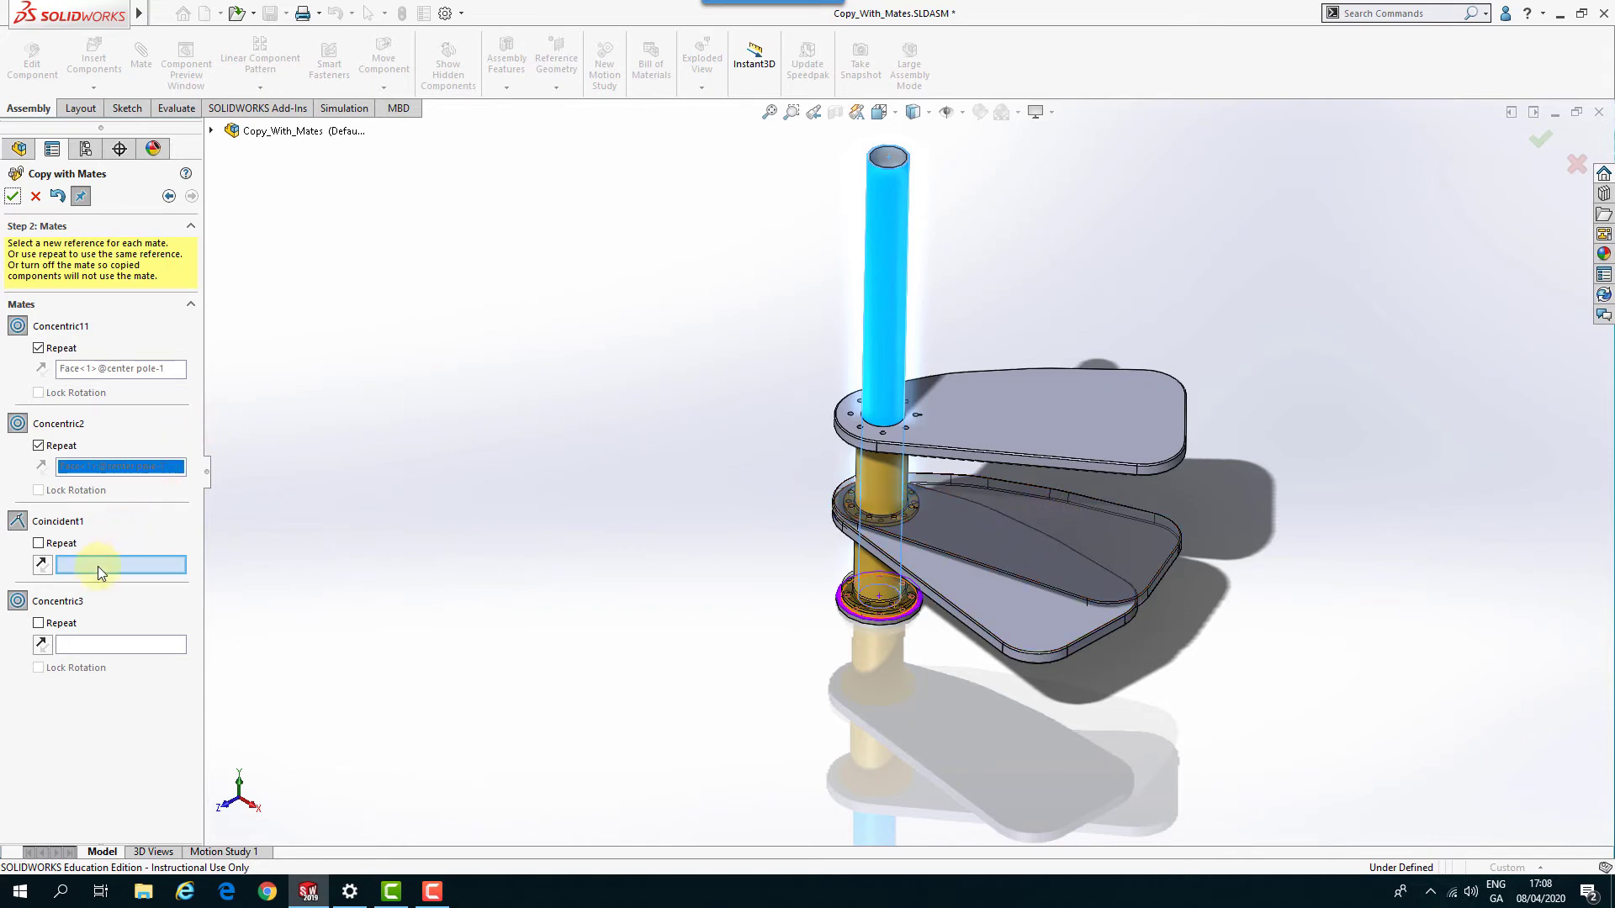
mouse_move(232, 587)
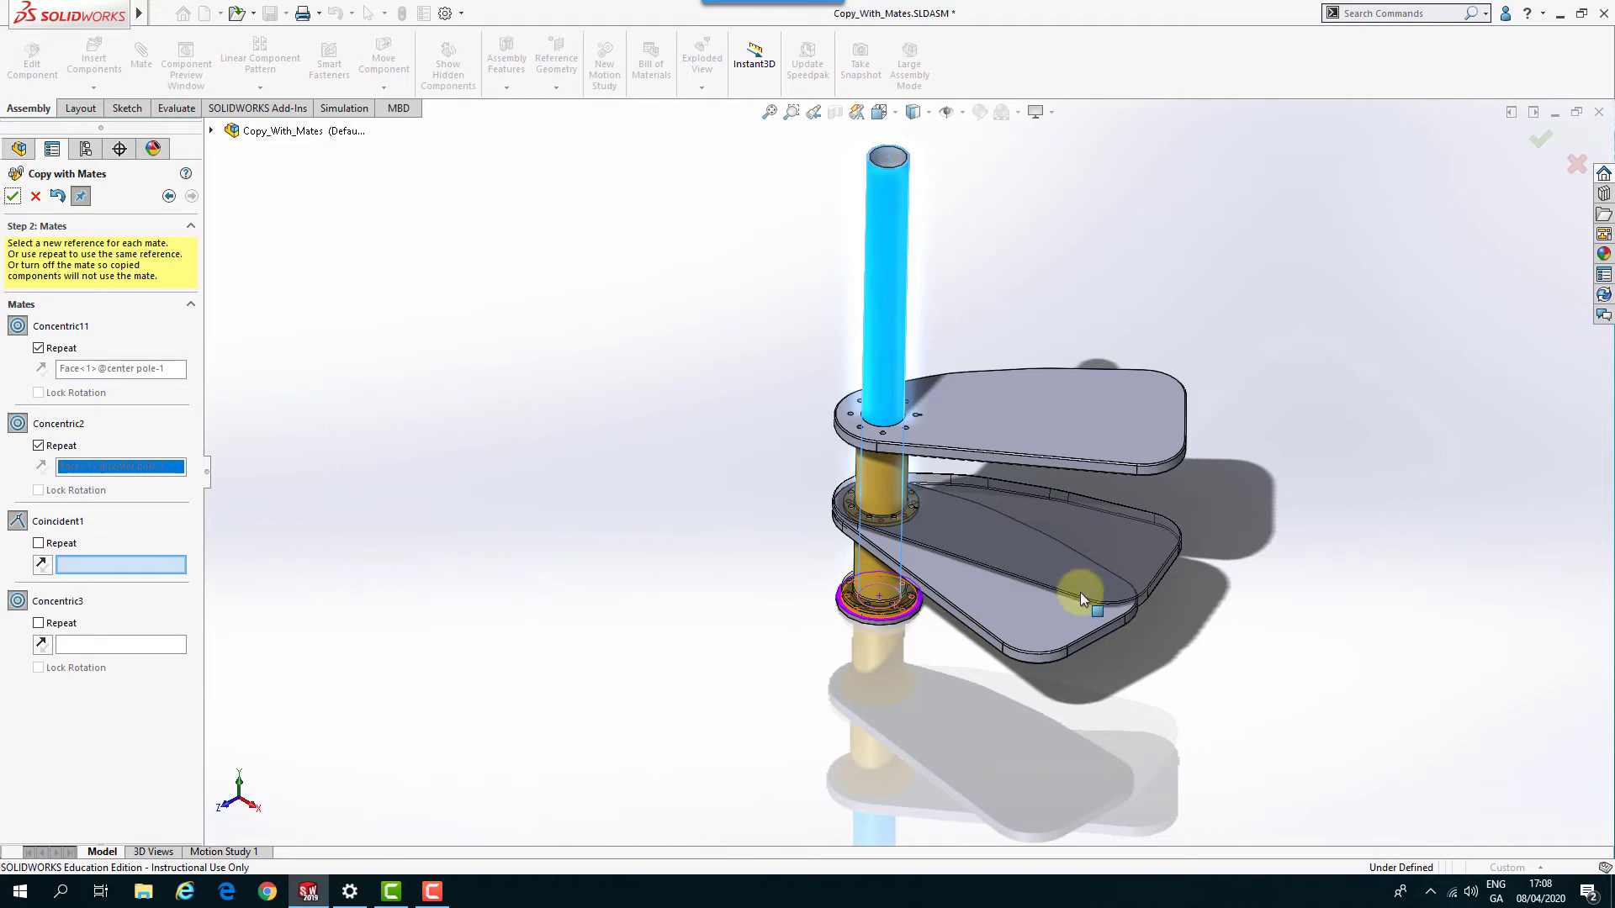
left_click(1026, 429)
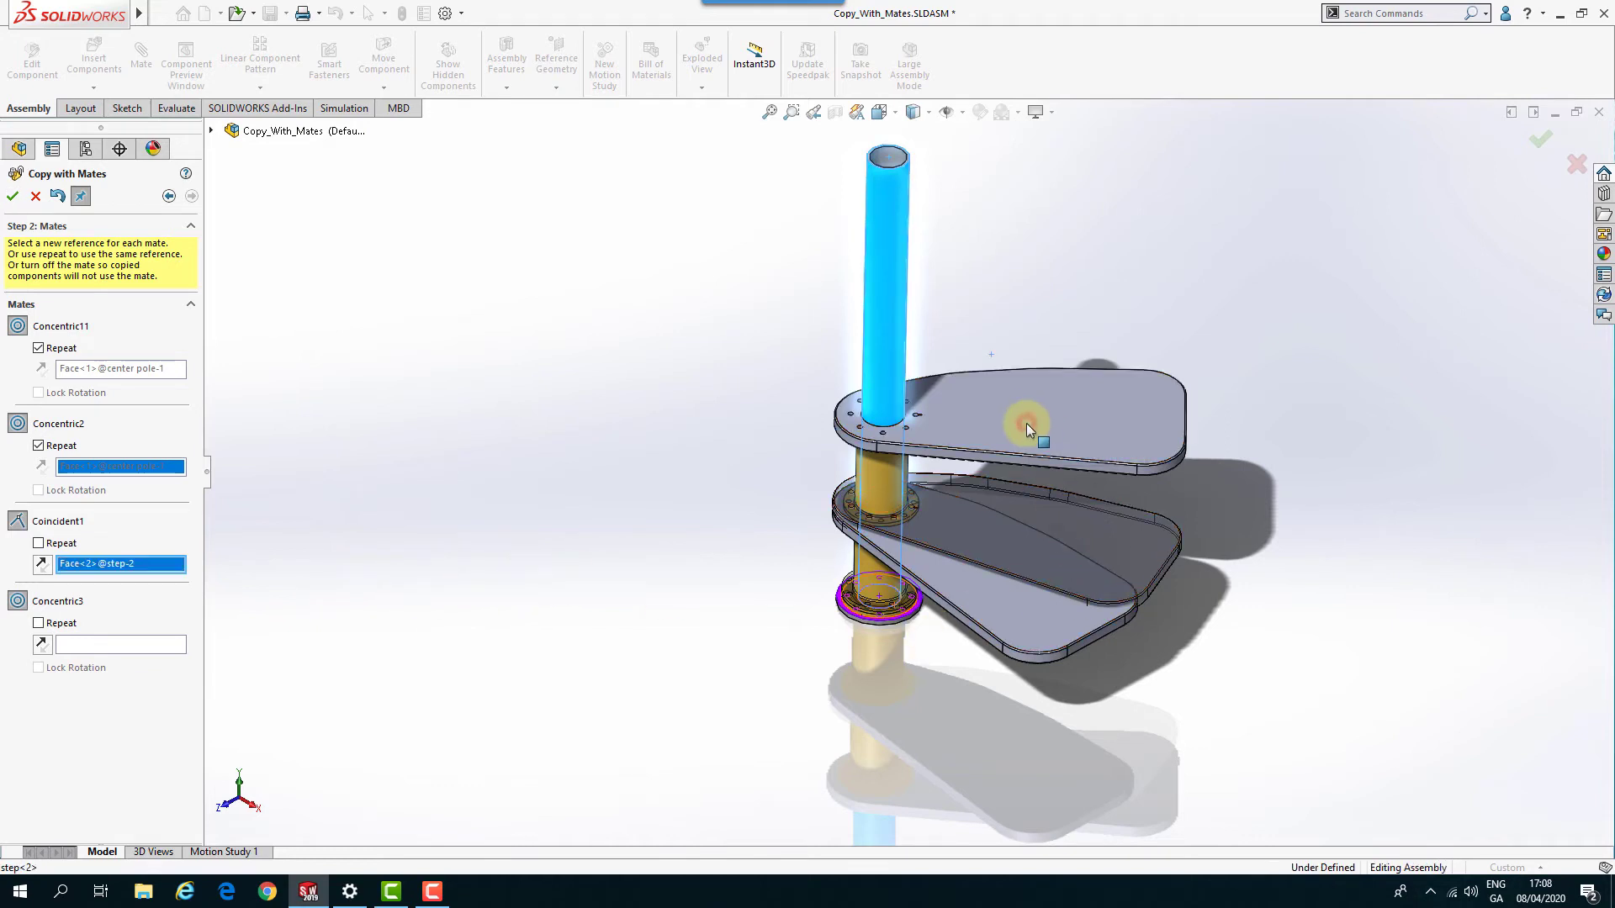
left_click(118, 645)
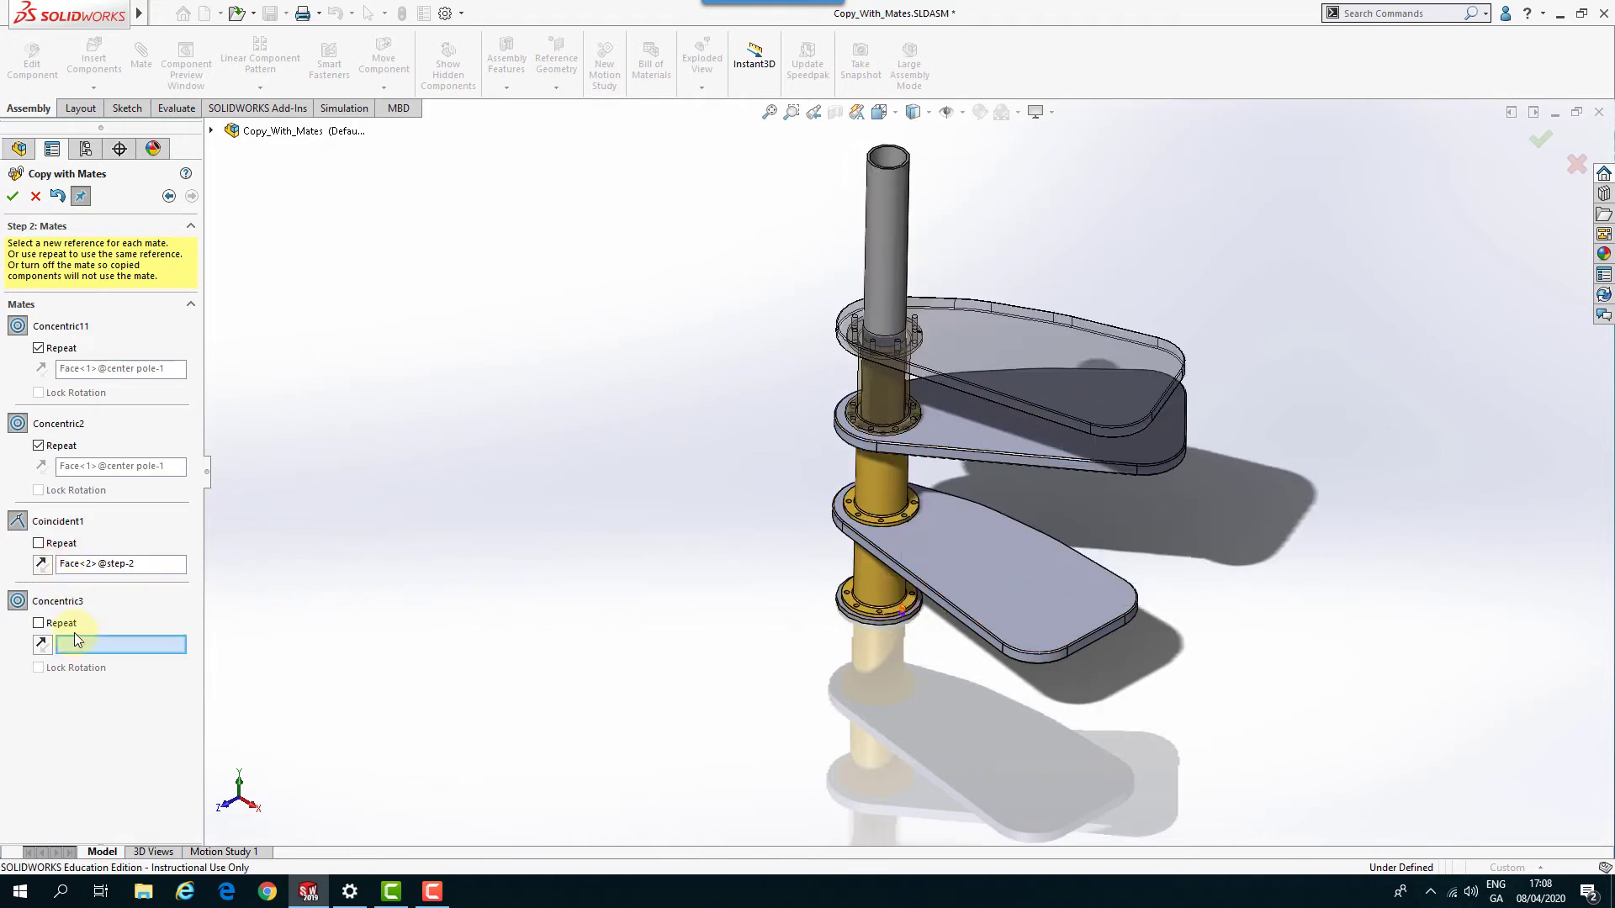
left_click(880, 504)
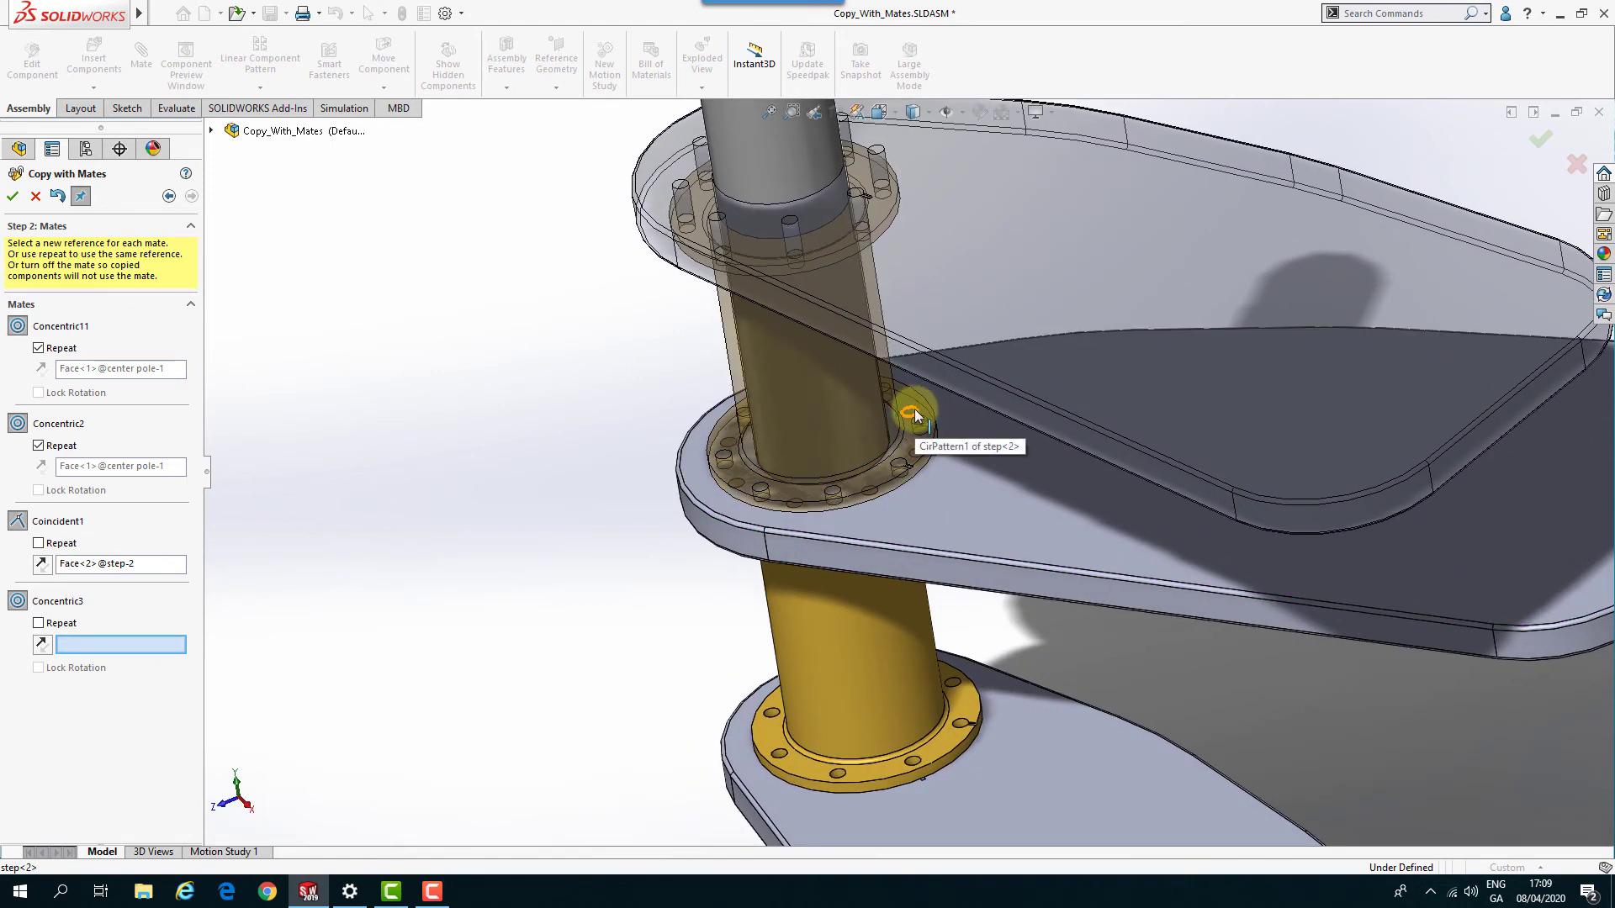
mouse_move(915, 414)
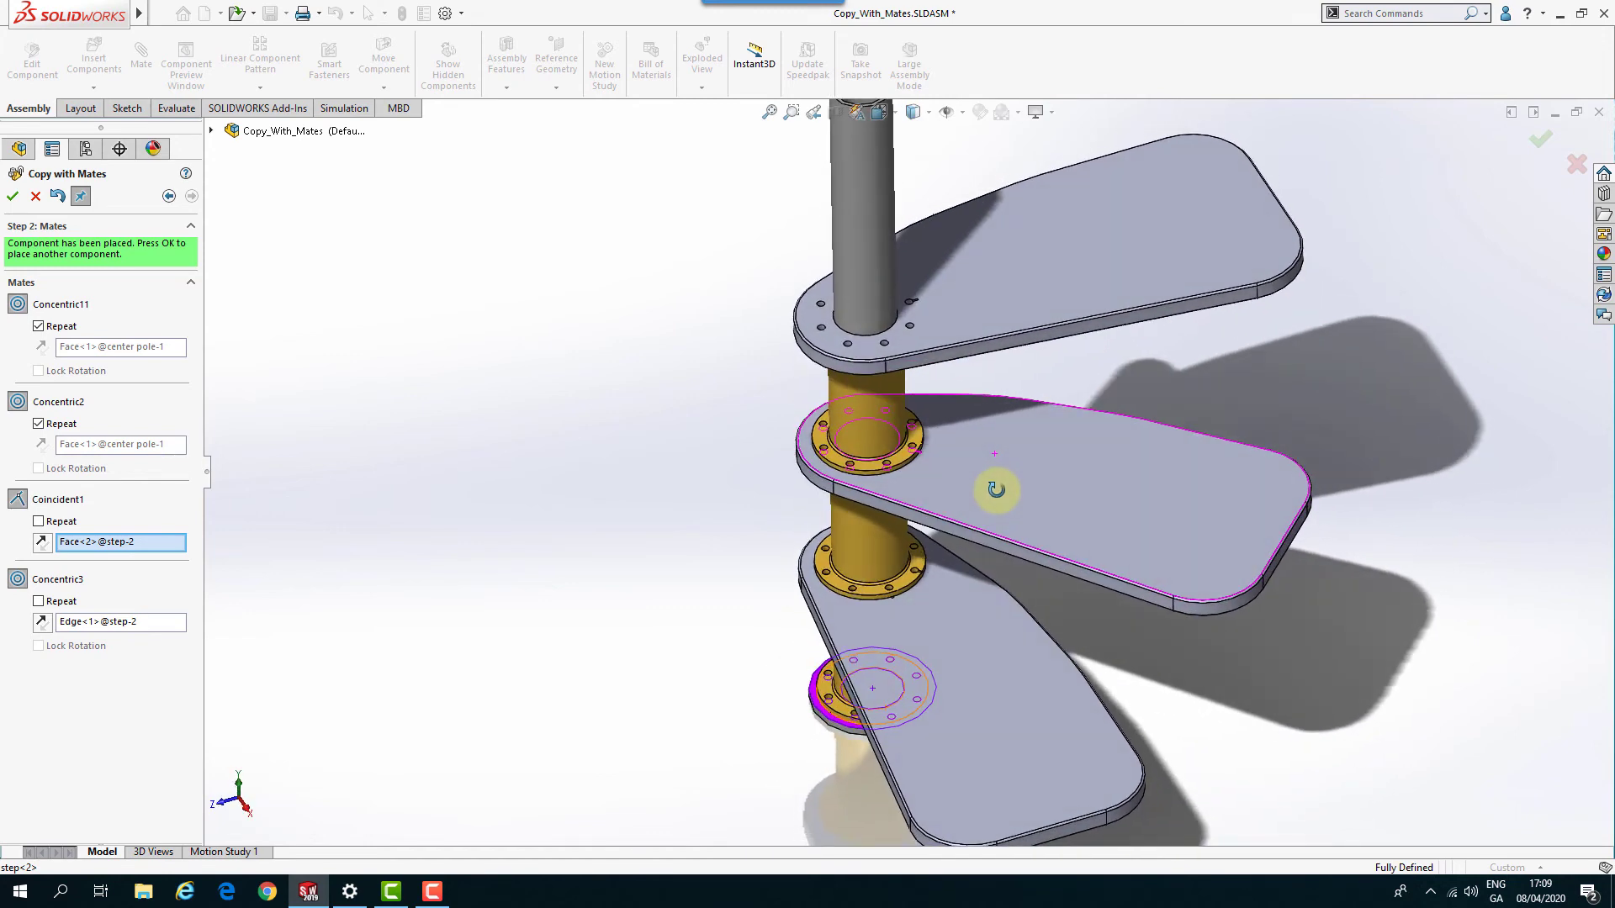
left_click(13, 197)
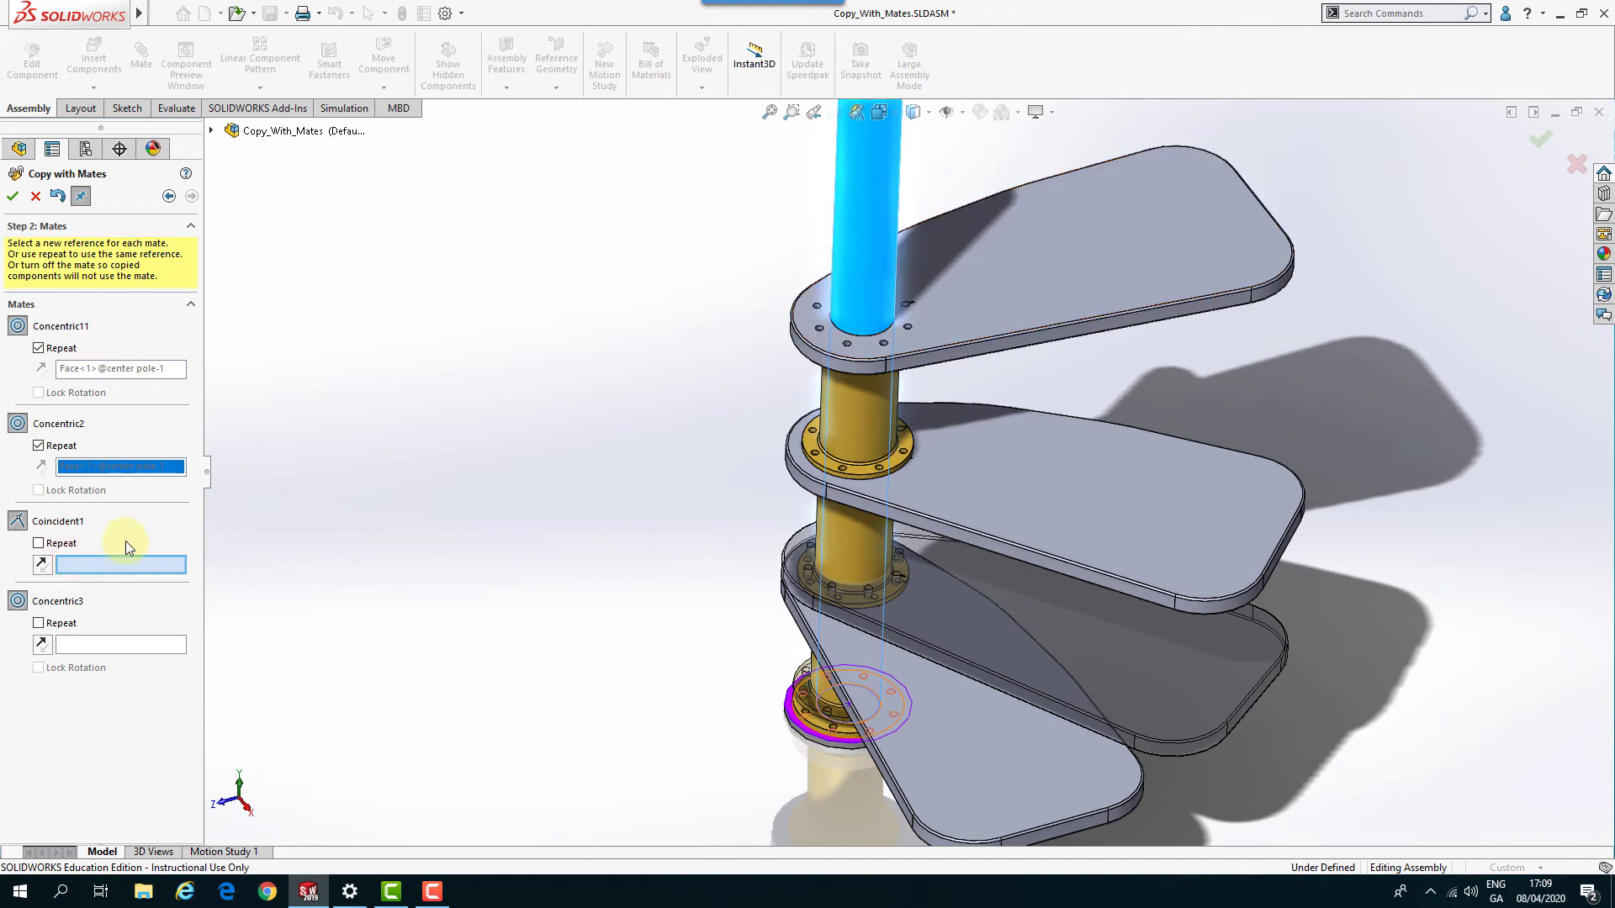
mouse_move(1102, 261)
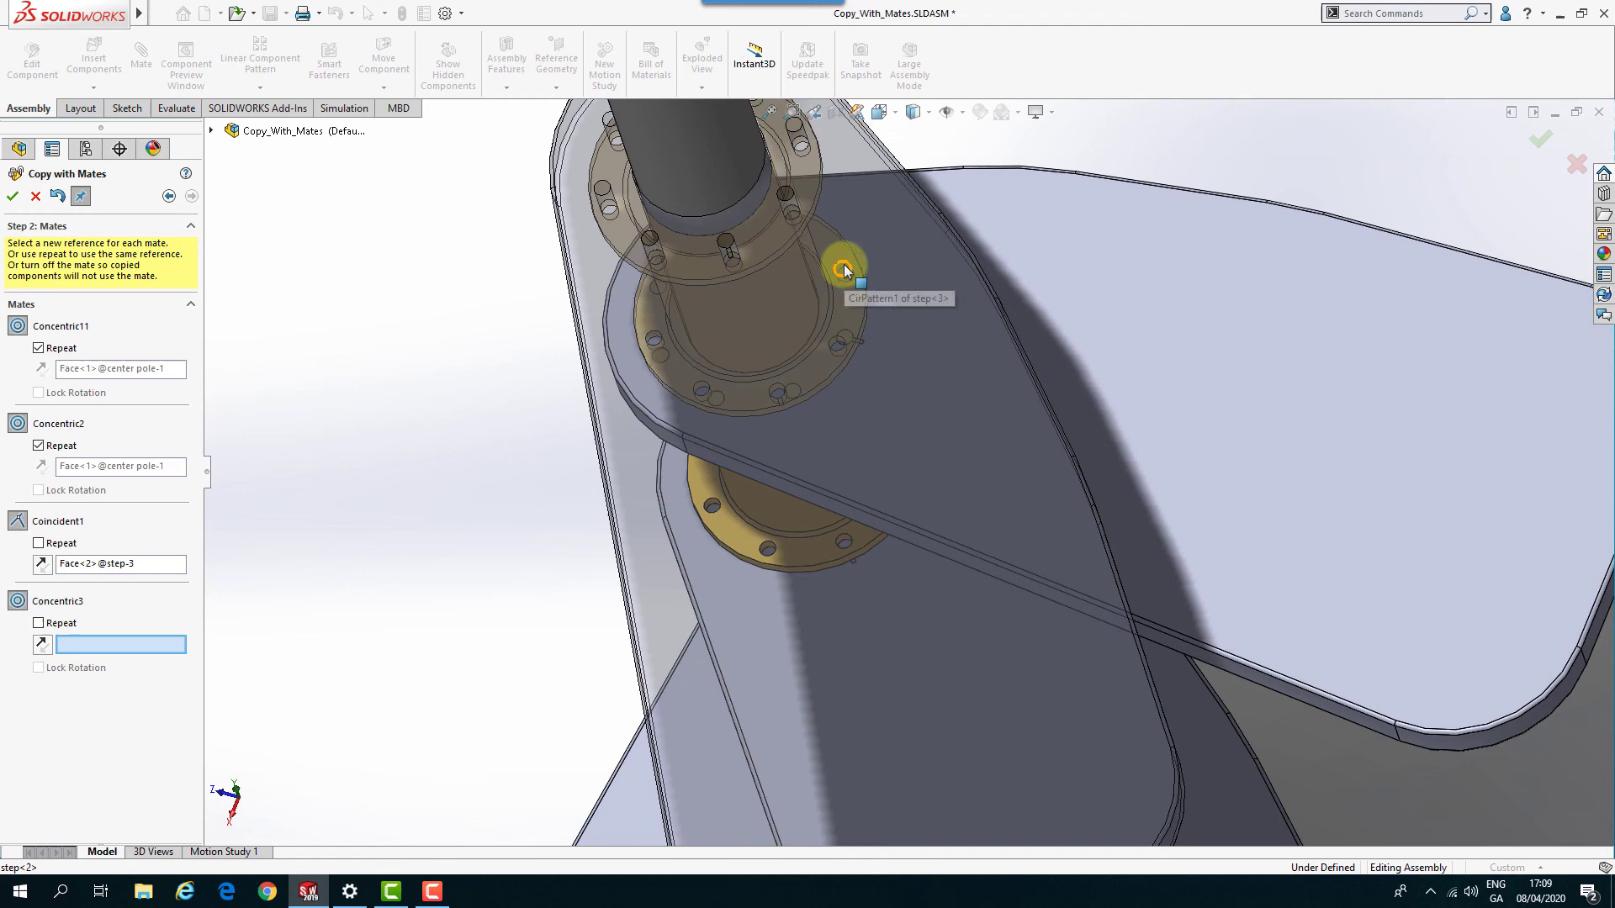
Align the third copy with step-3's bolt hole so it seats atop the spiral.
left_click(845, 269)
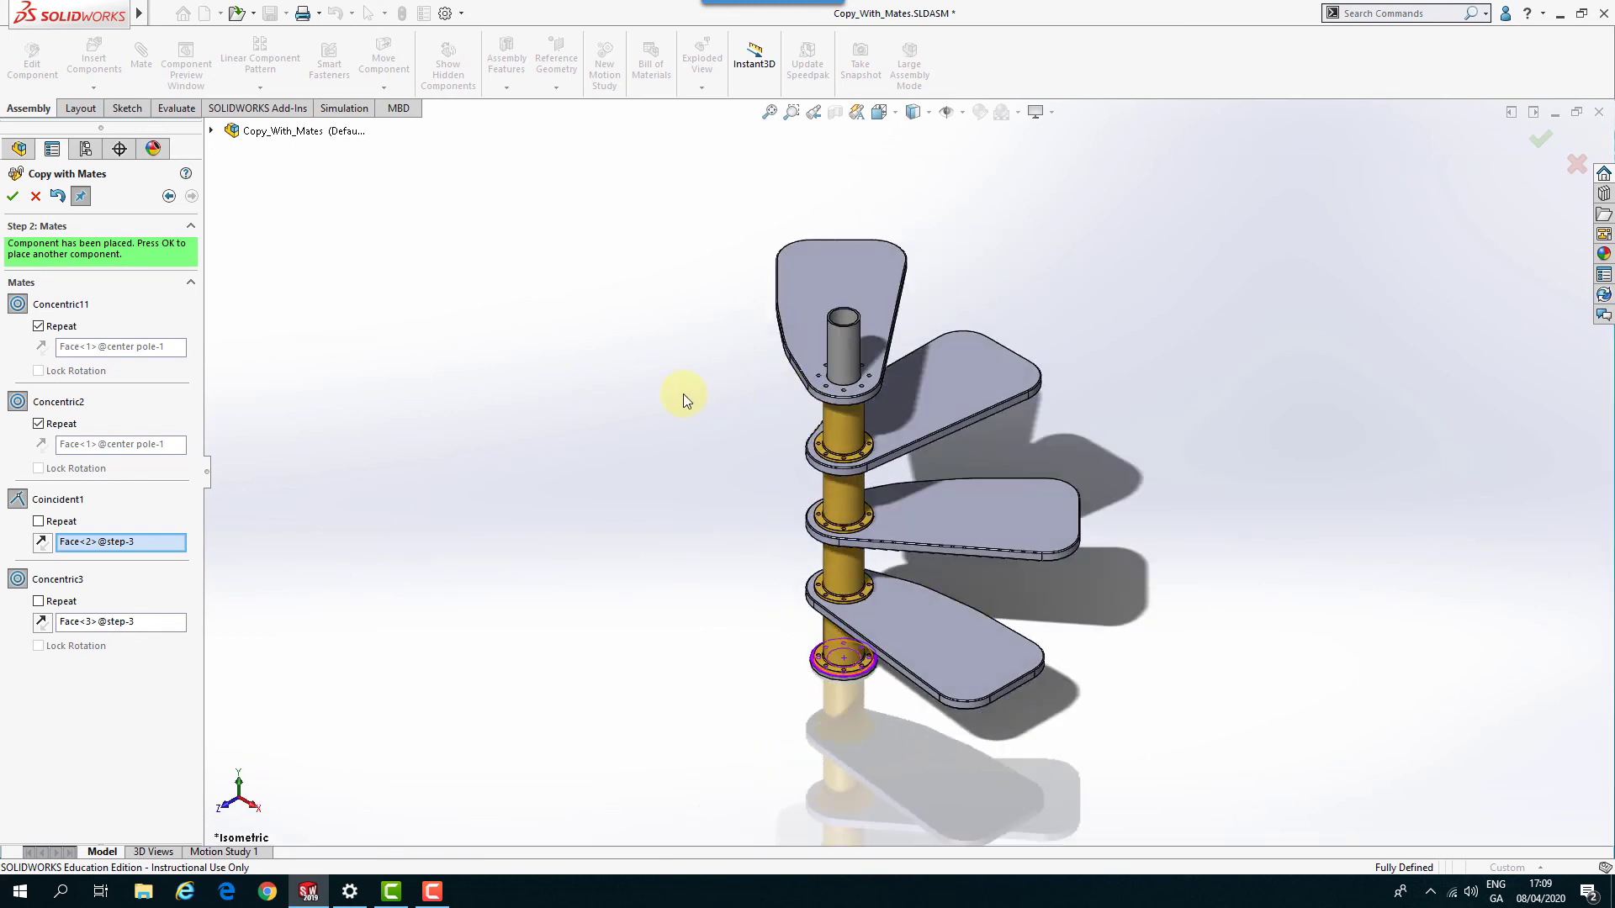
mouse_move(667, 402)
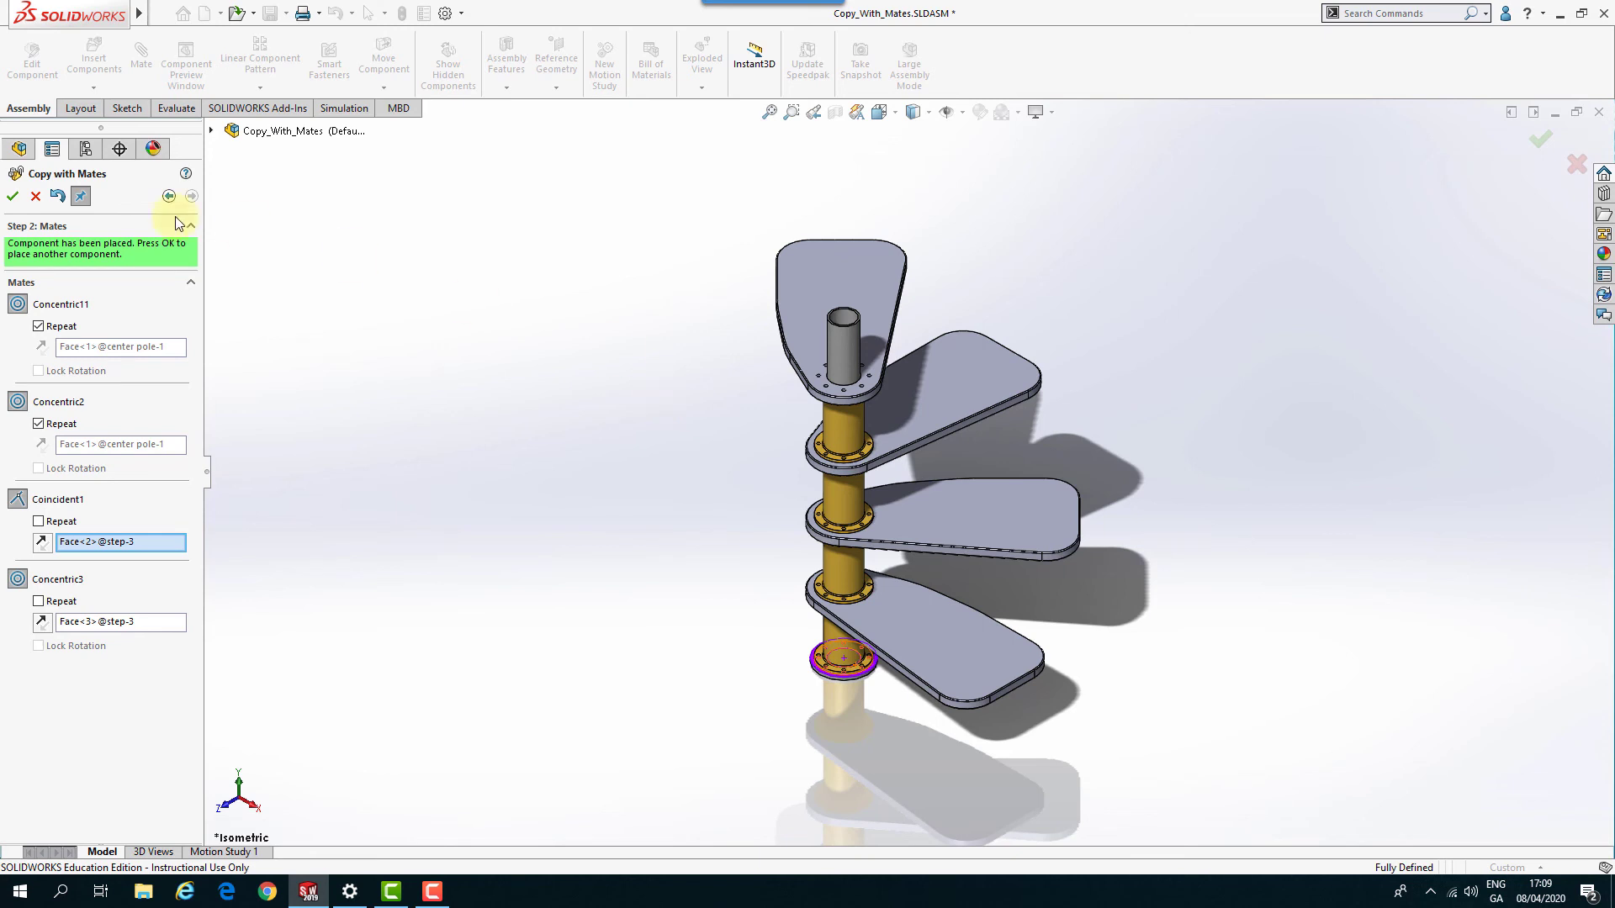
Accept the third copy, leaving a fresh spacer-and-step preview on the pole.
left_click(12, 199)
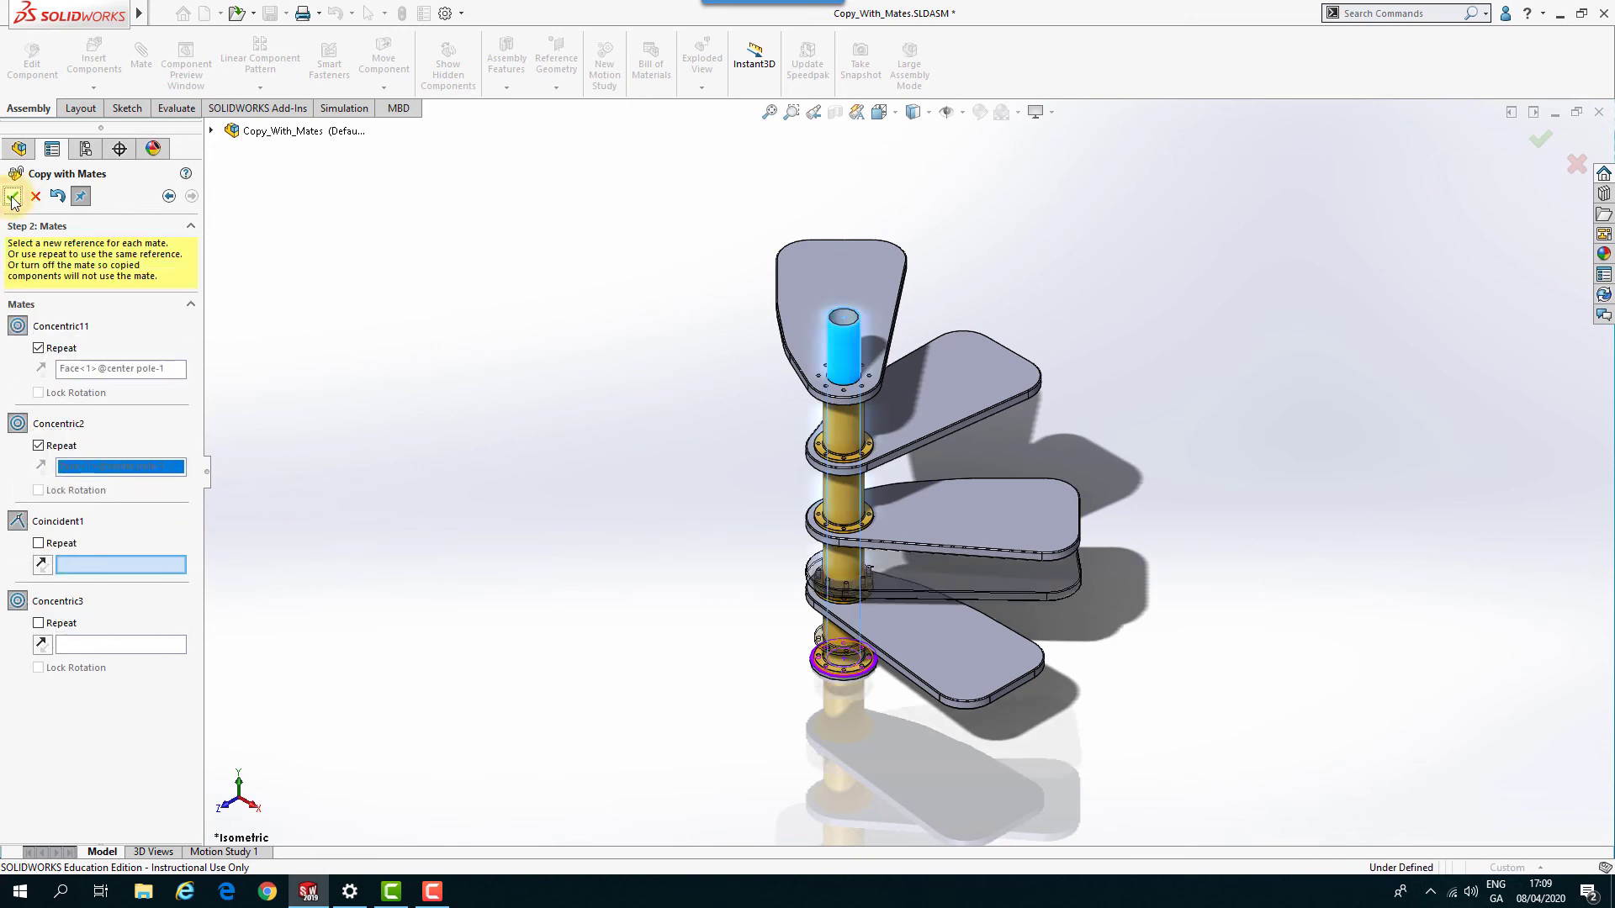